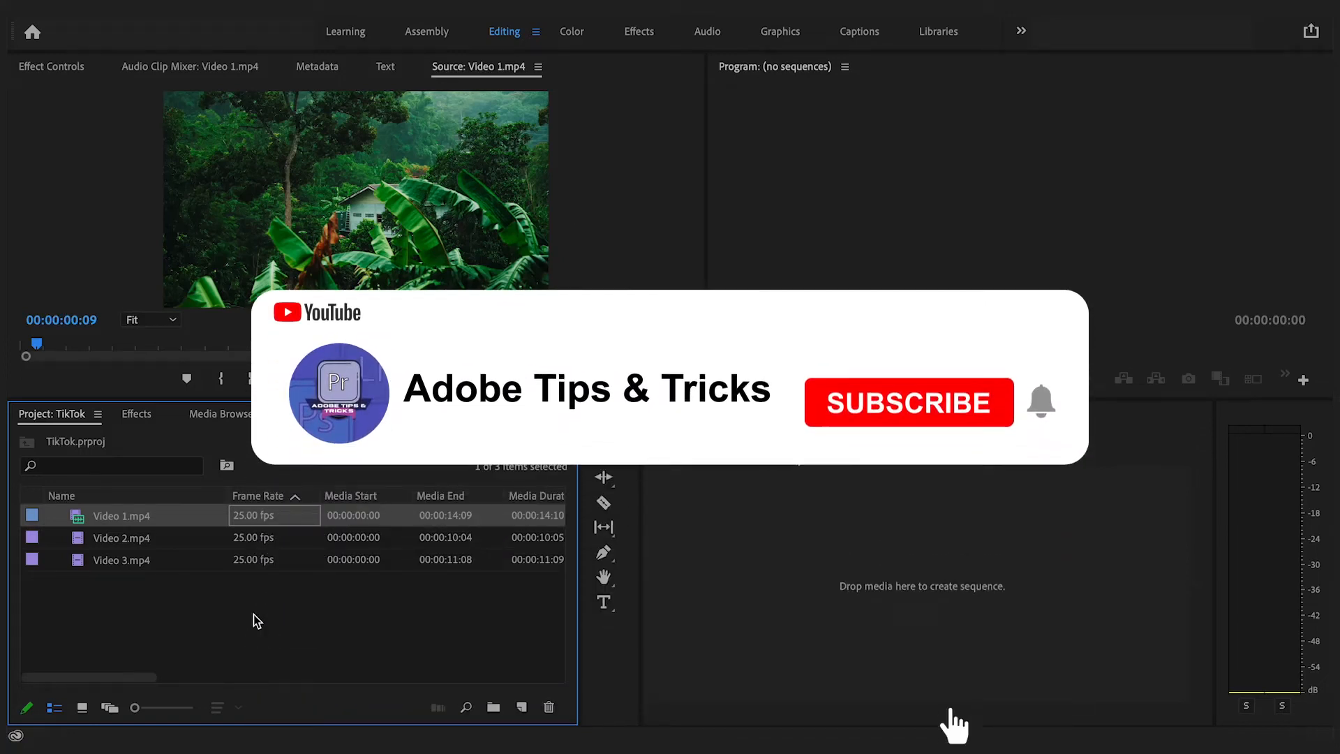
Bring up the New Sequence dialog from the File > New menu.
click(908, 402)
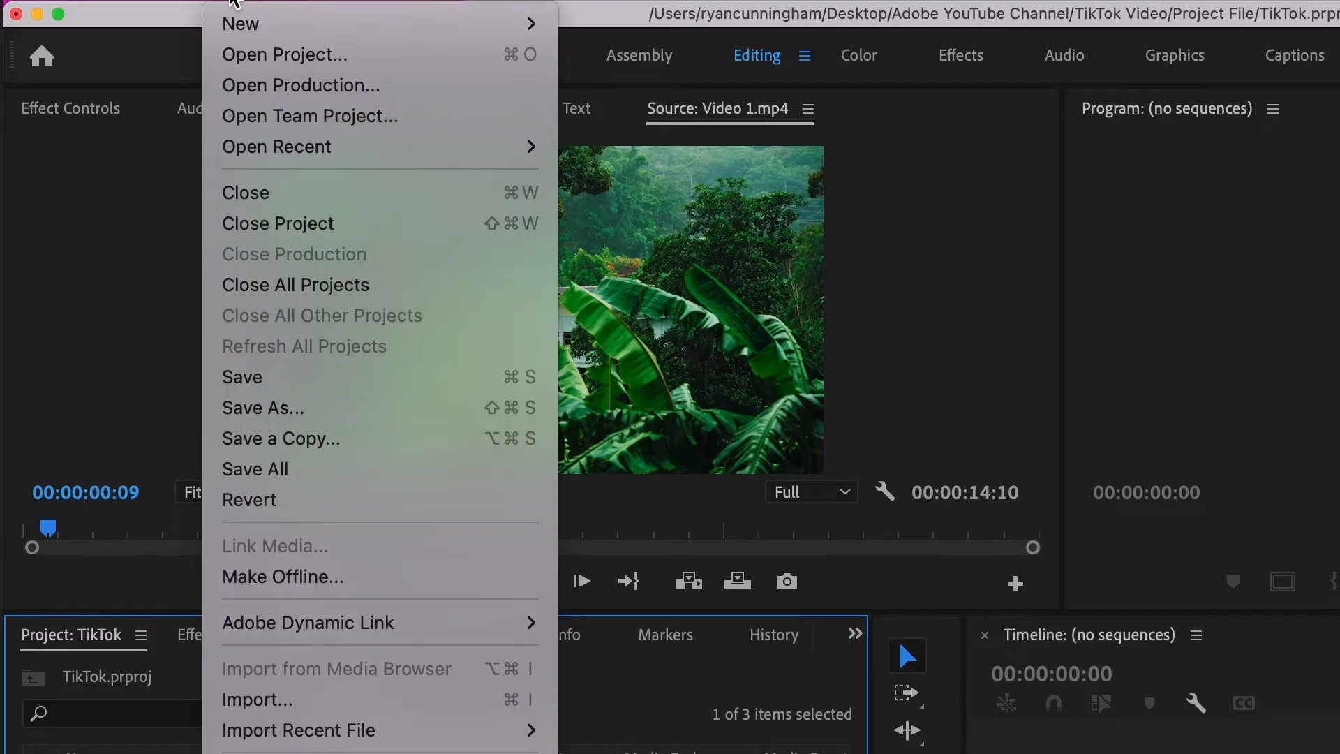
mouse_move(241, 24)
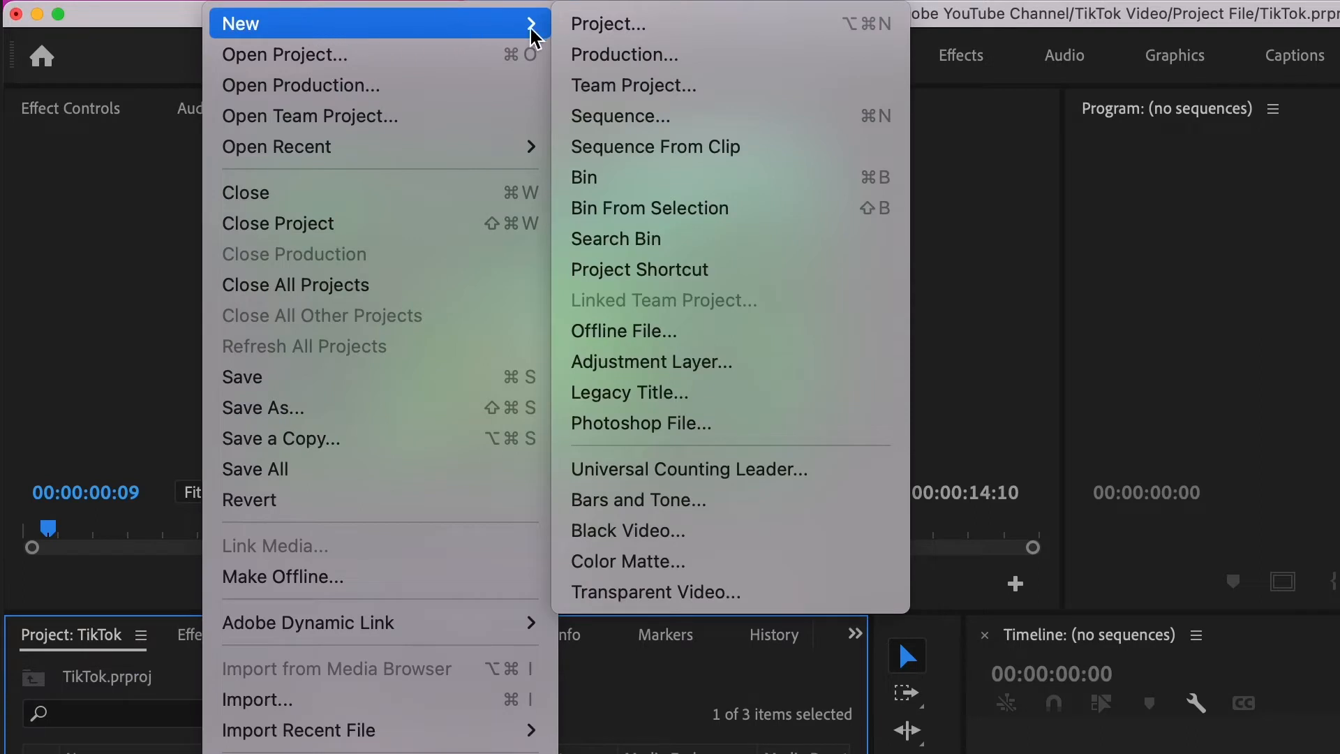
mouse_move(751, 130)
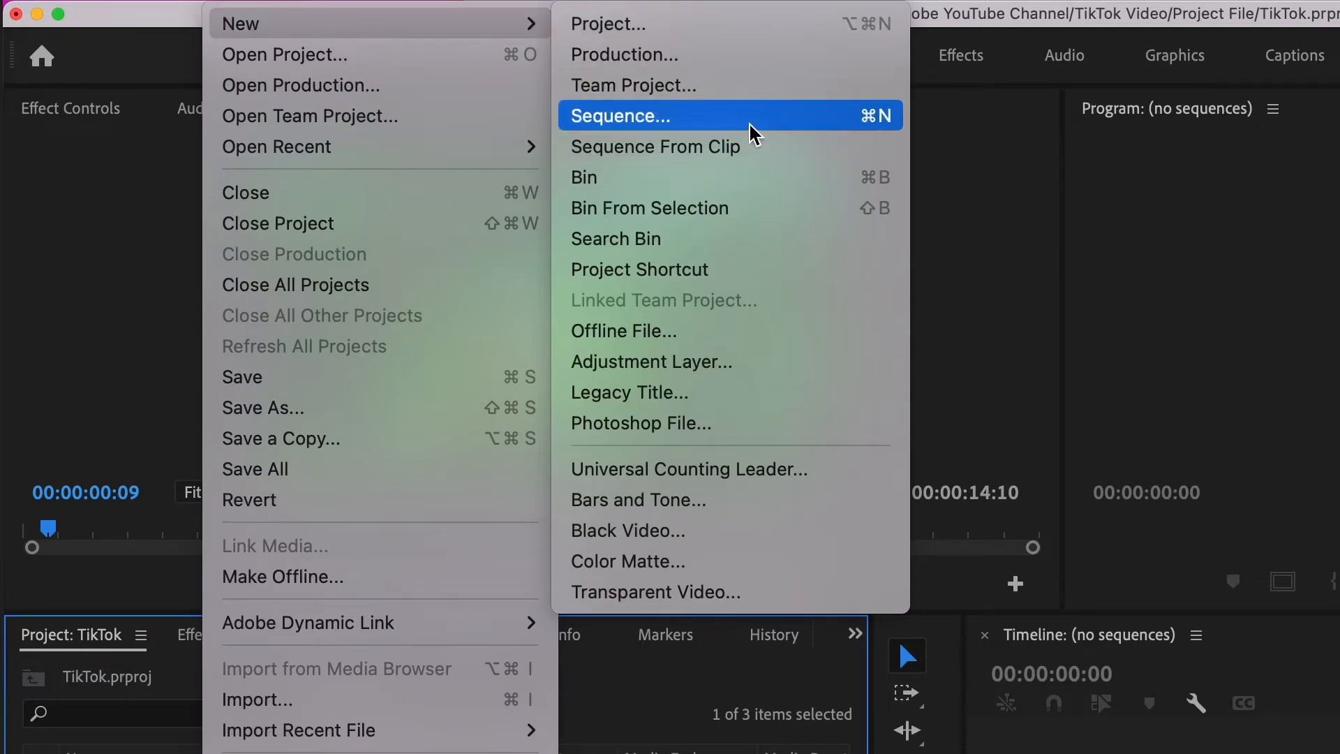
mouse_move(908, 144)
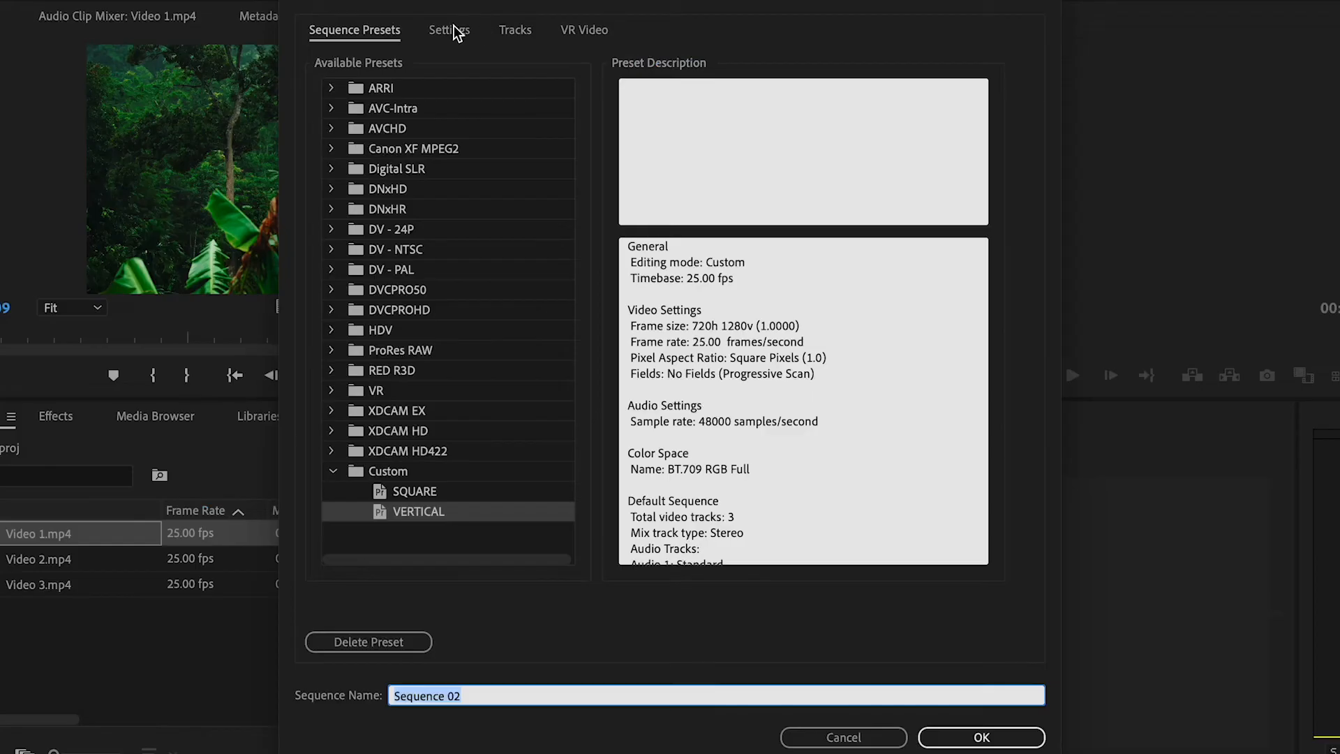
Set a custom frame size of 1080 wide by 1920 tall with a 25 fps timebase.
click(450, 30)
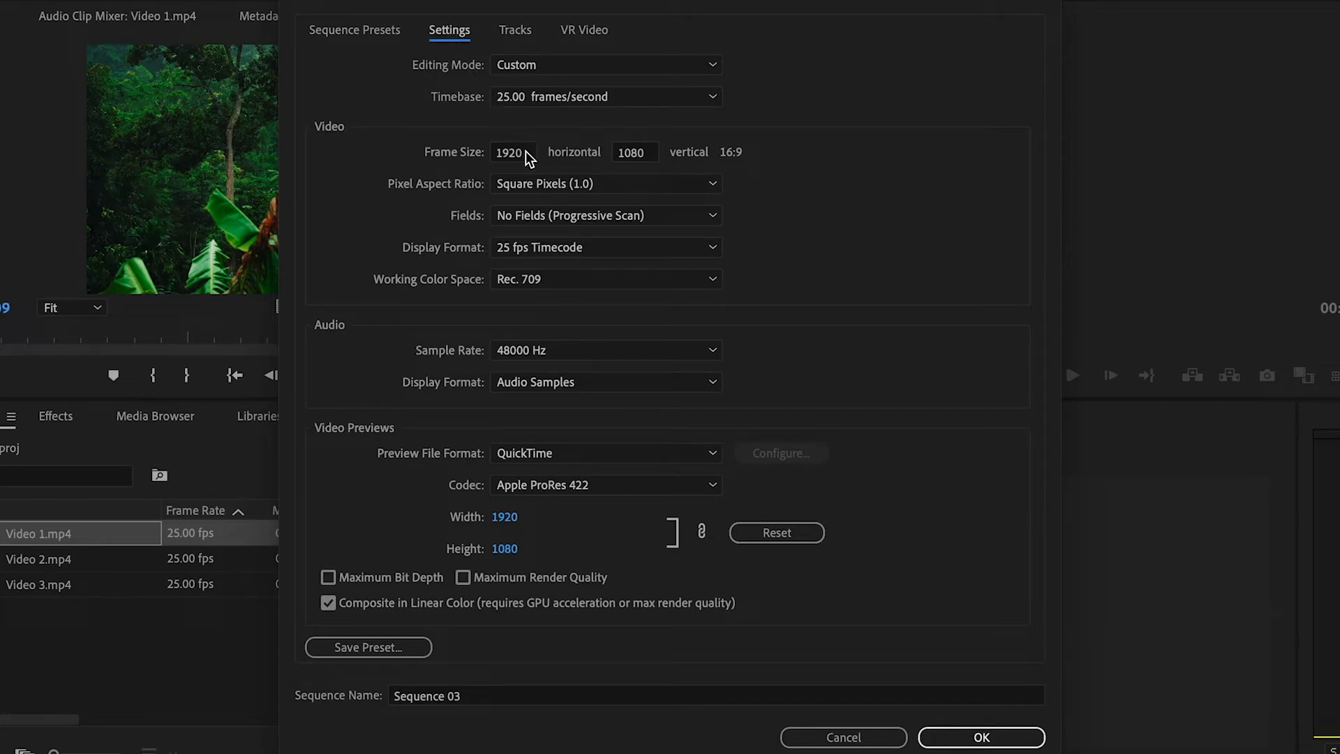
text(1)
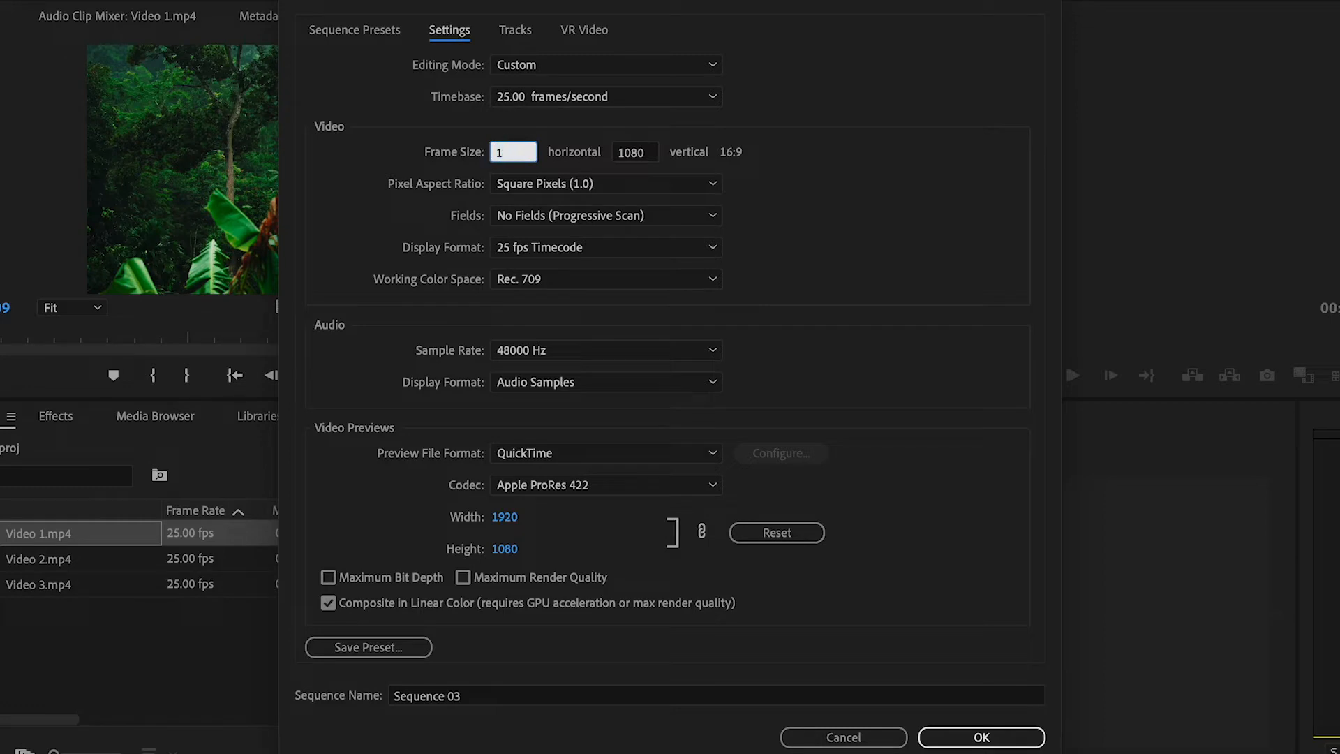
text(1080)
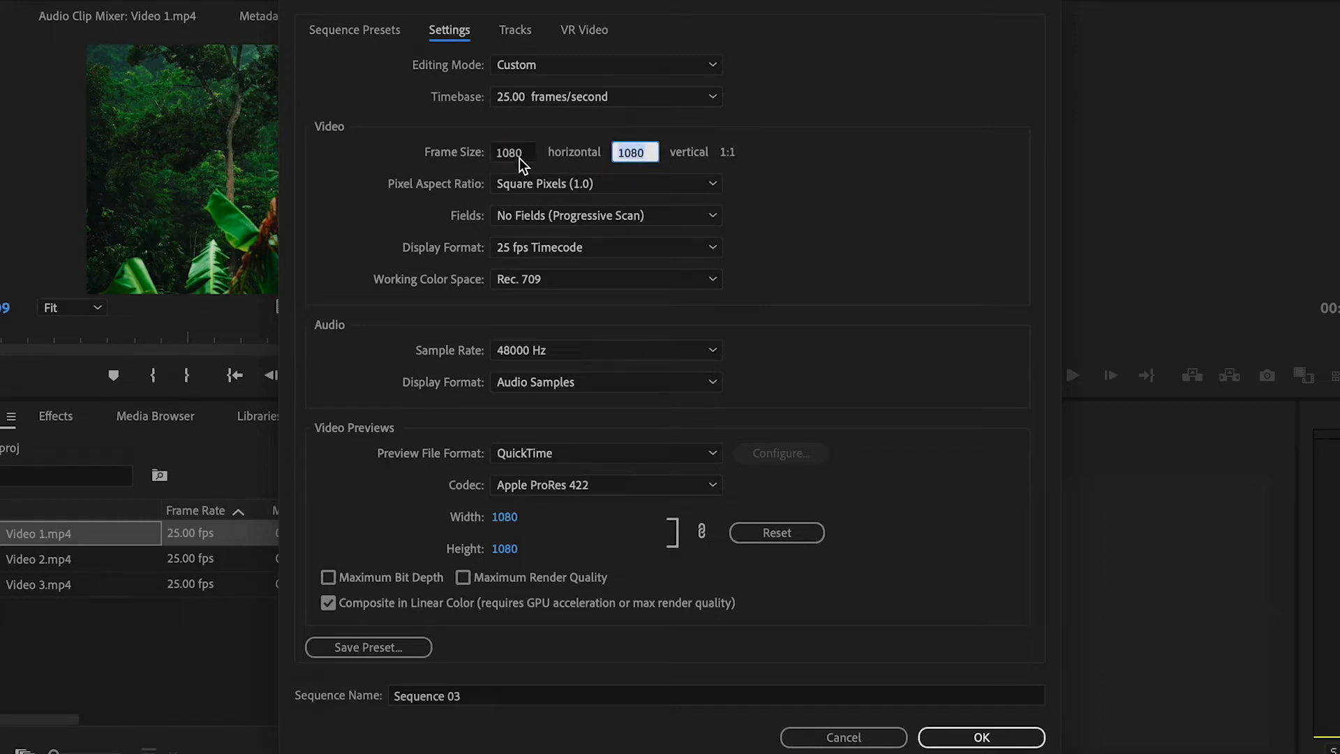
text(1920)
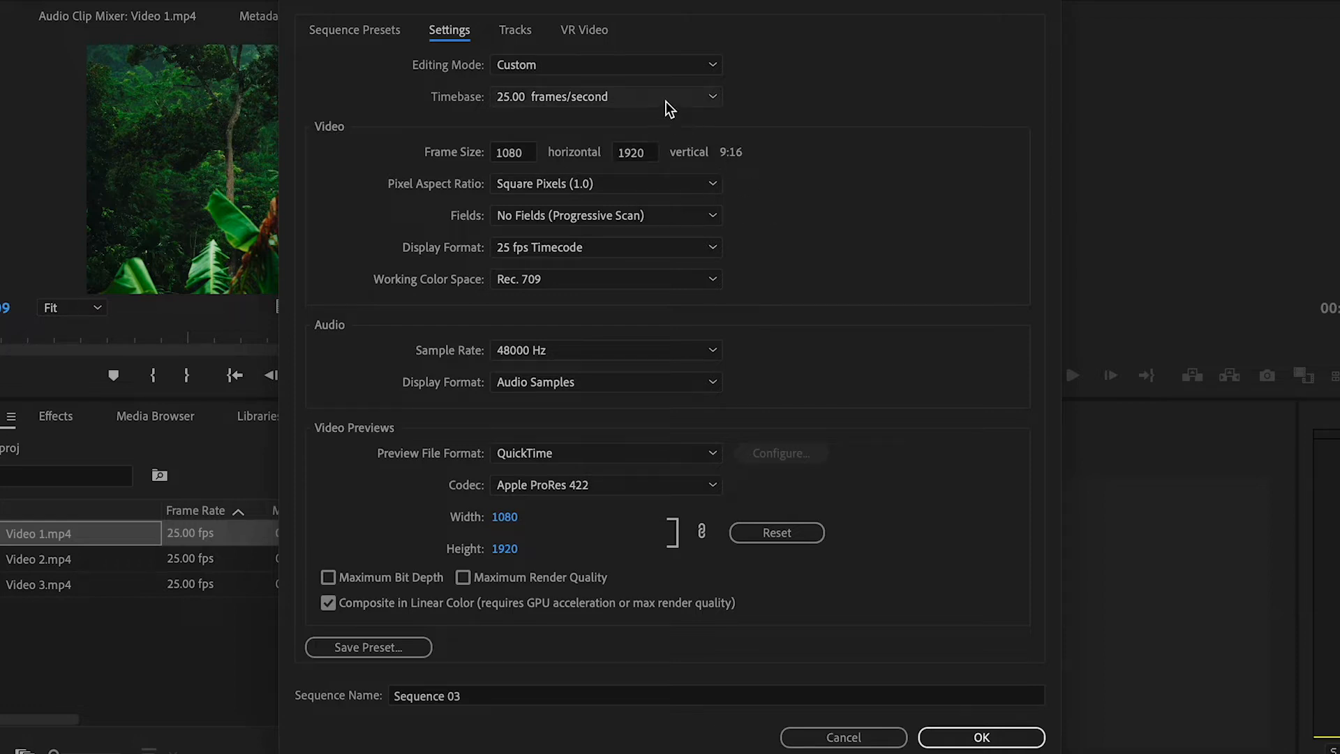
click(606, 97)
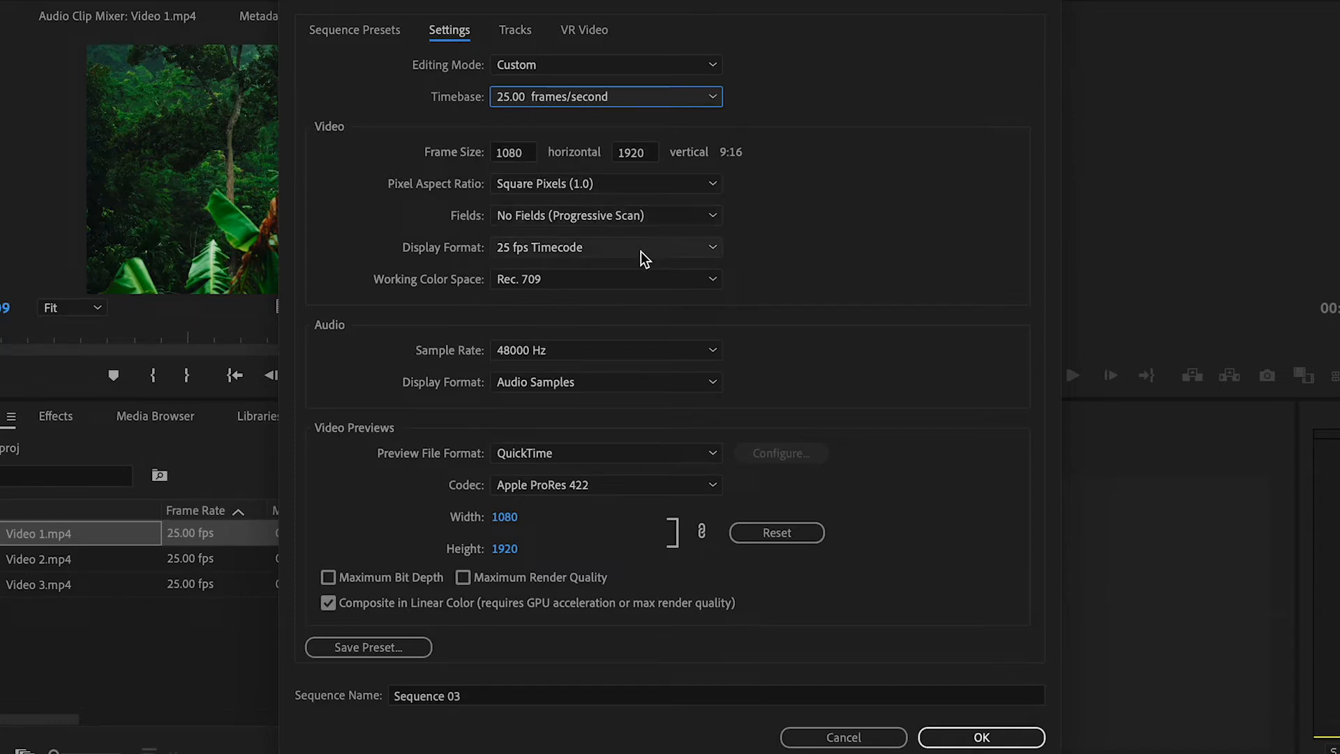
mouse_move(614, 383)
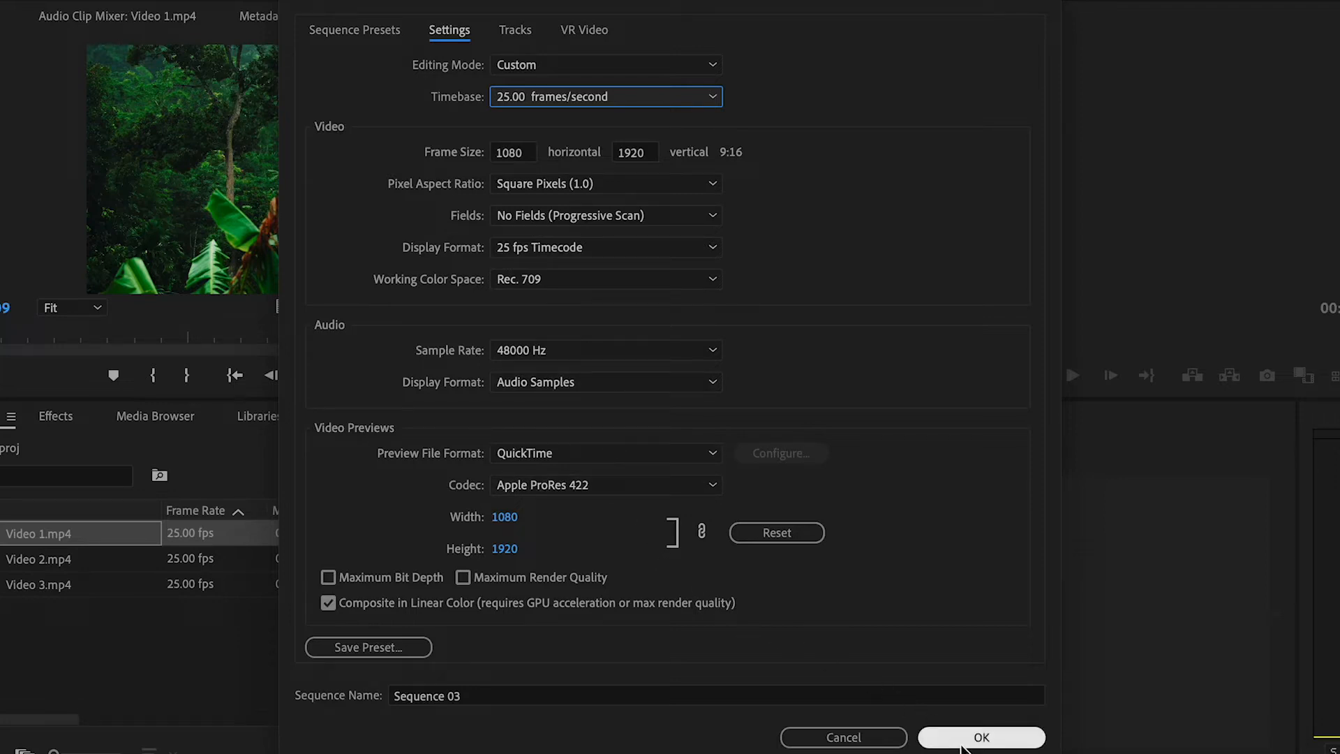
Create Sequence 03, add the three clips and keep the existing vertical settings at the mismatch warning.
click(982, 737)
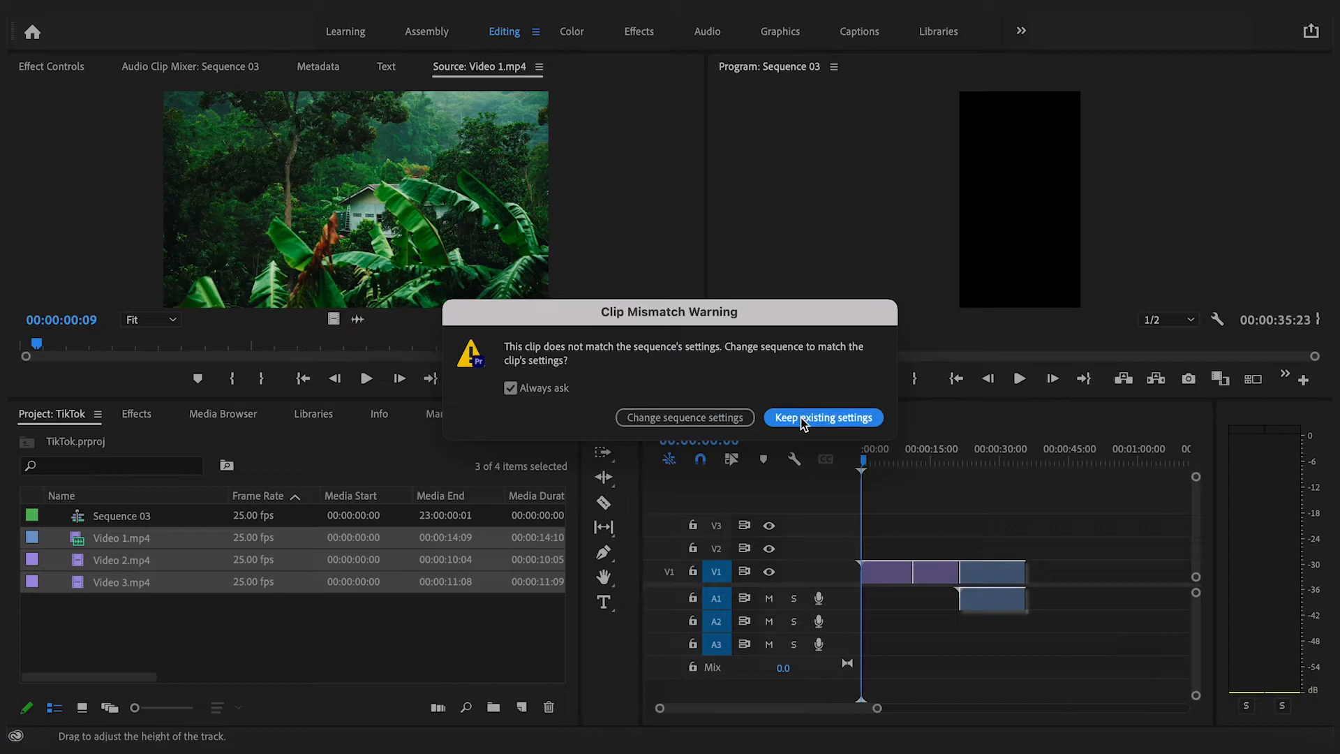
click(824, 418)
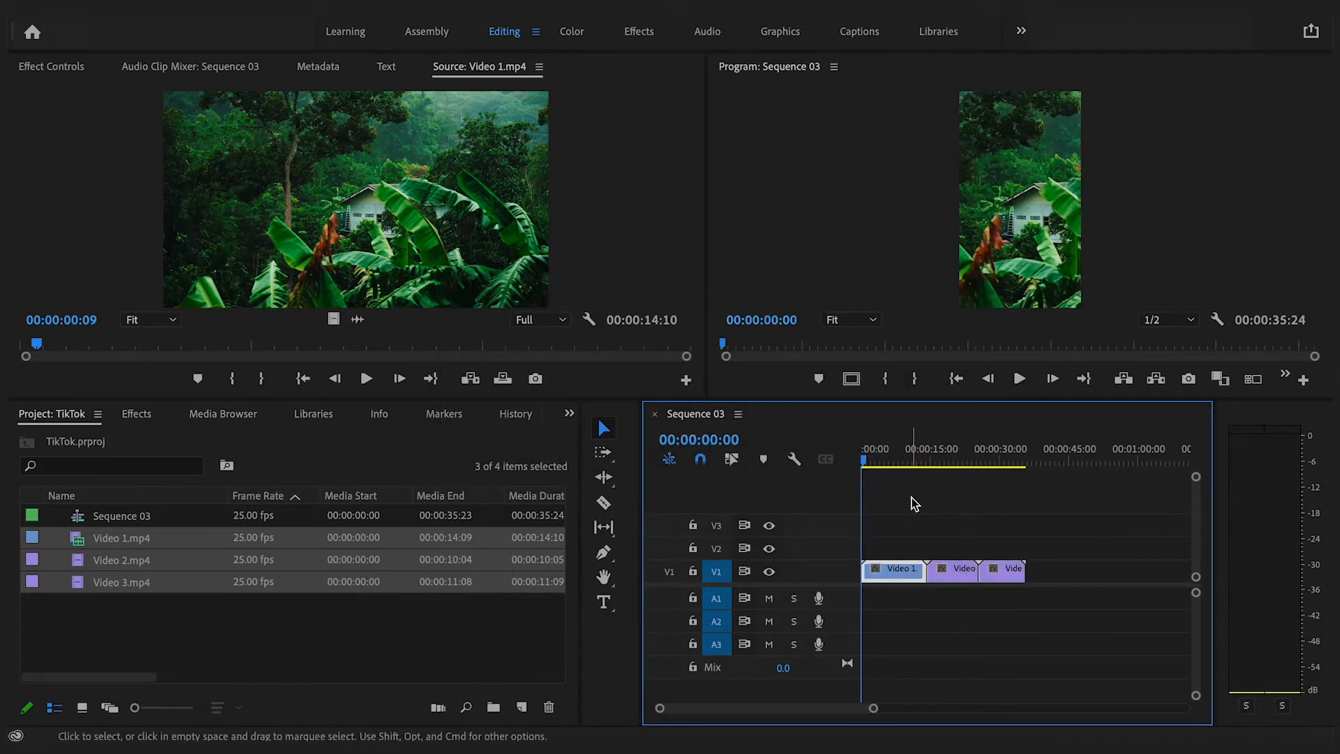
click(947, 449)
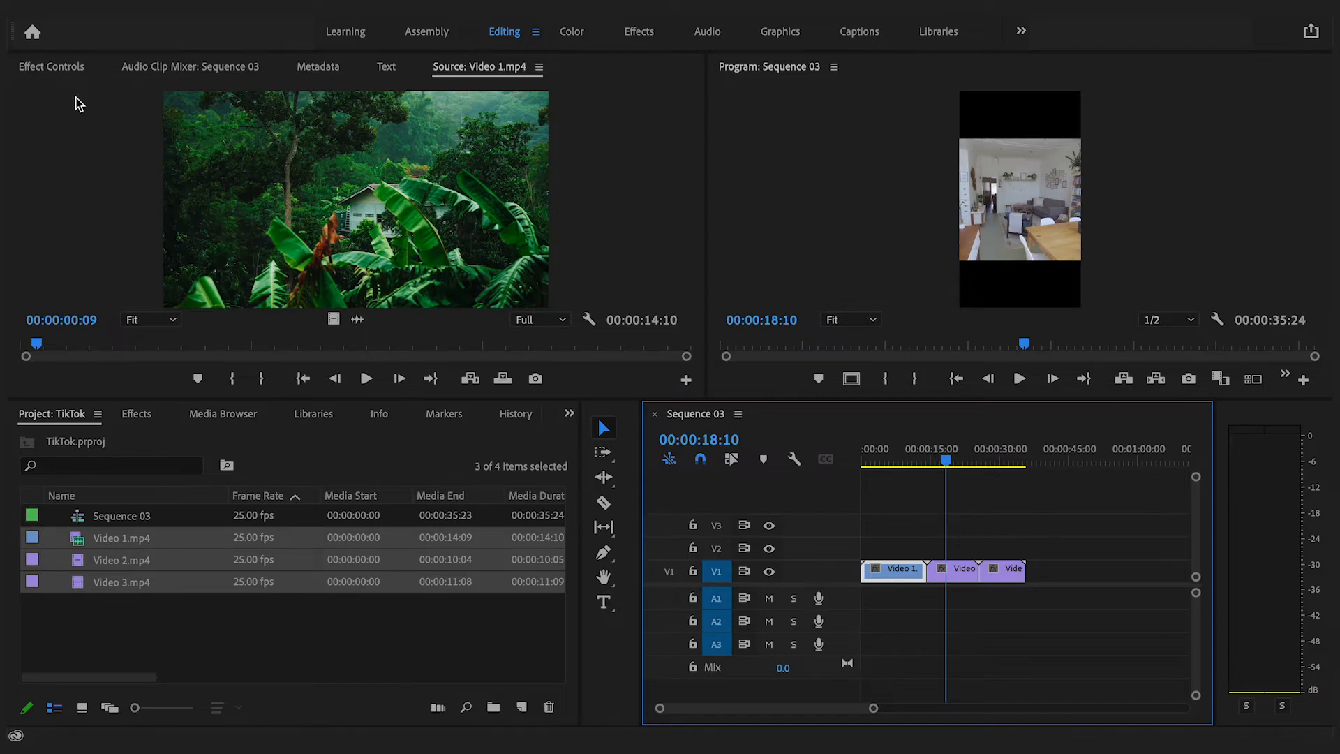
Scale Video 1.mp4 to 84% in Motion so it fills the 9:16 frame.
click(50, 66)
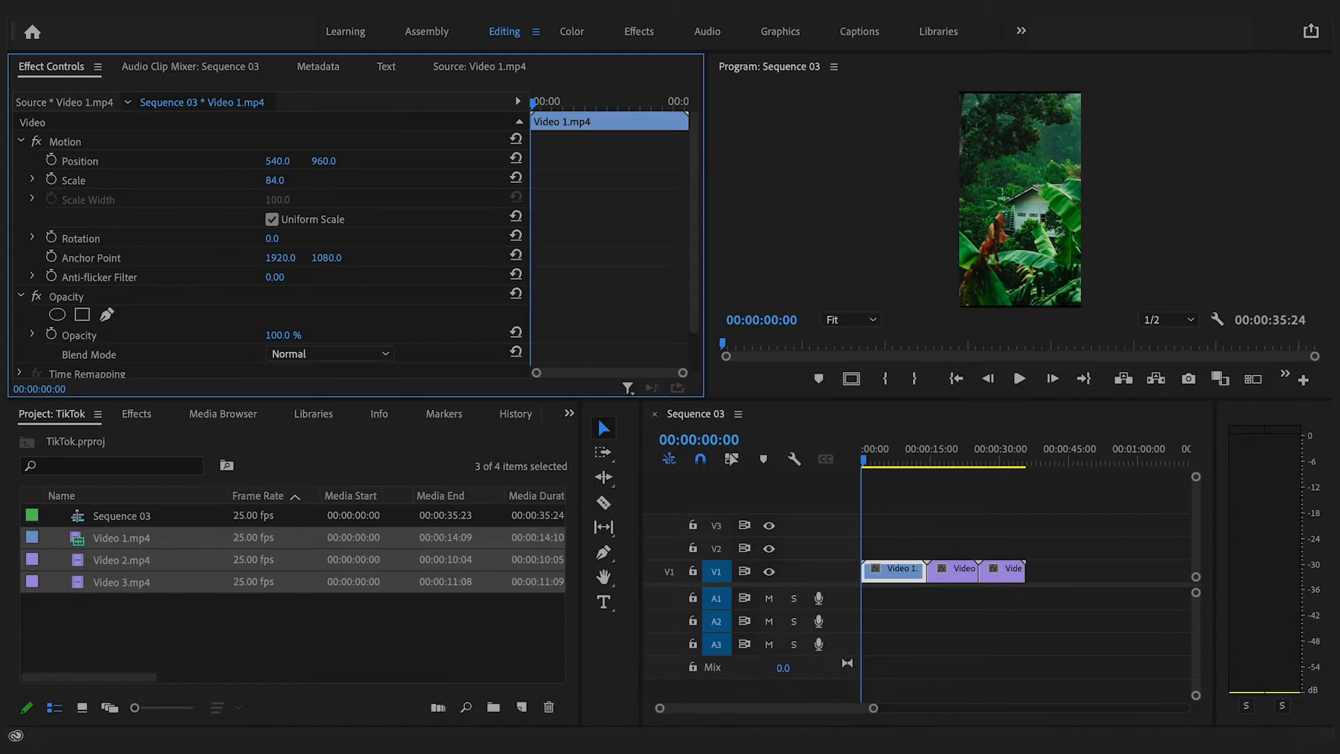
drag(275, 180, 291, 180)
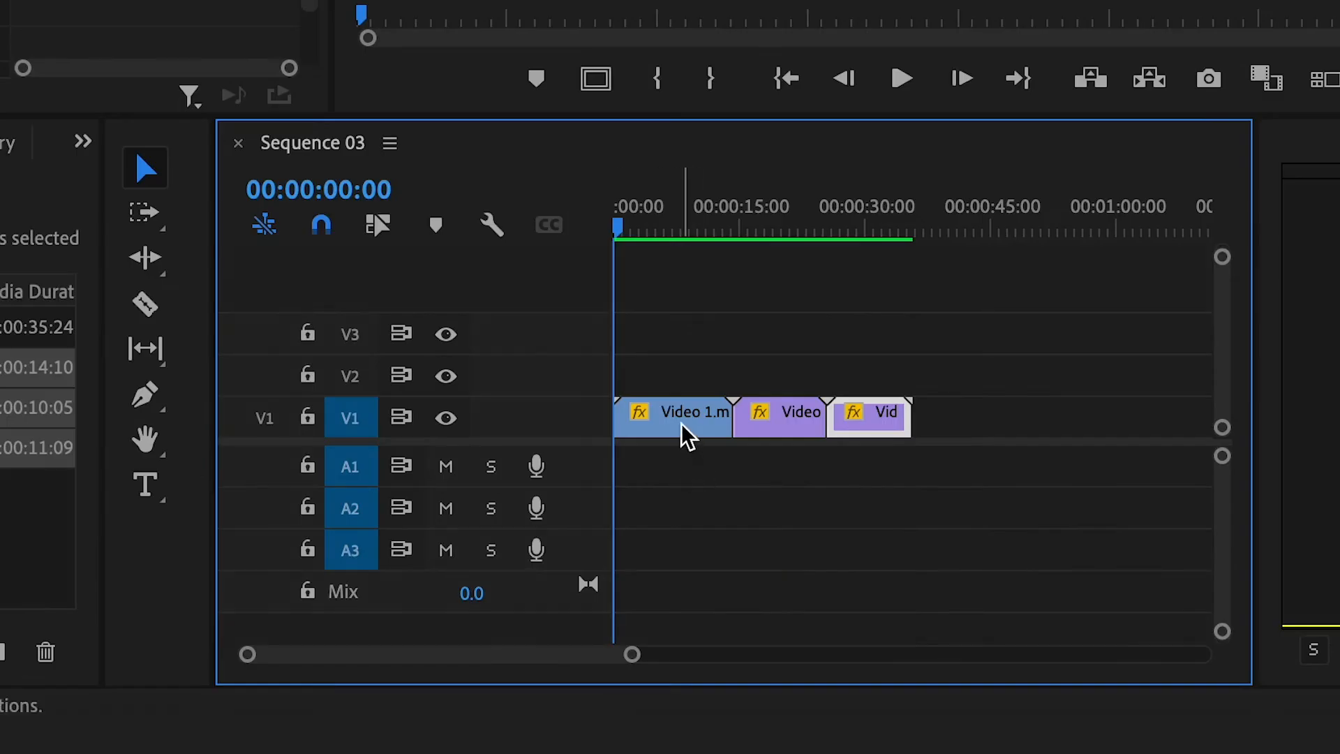
Copy Video 1's attributes and paste motion, opacity and time remapping onto the other two clips.
right_click(681, 418)
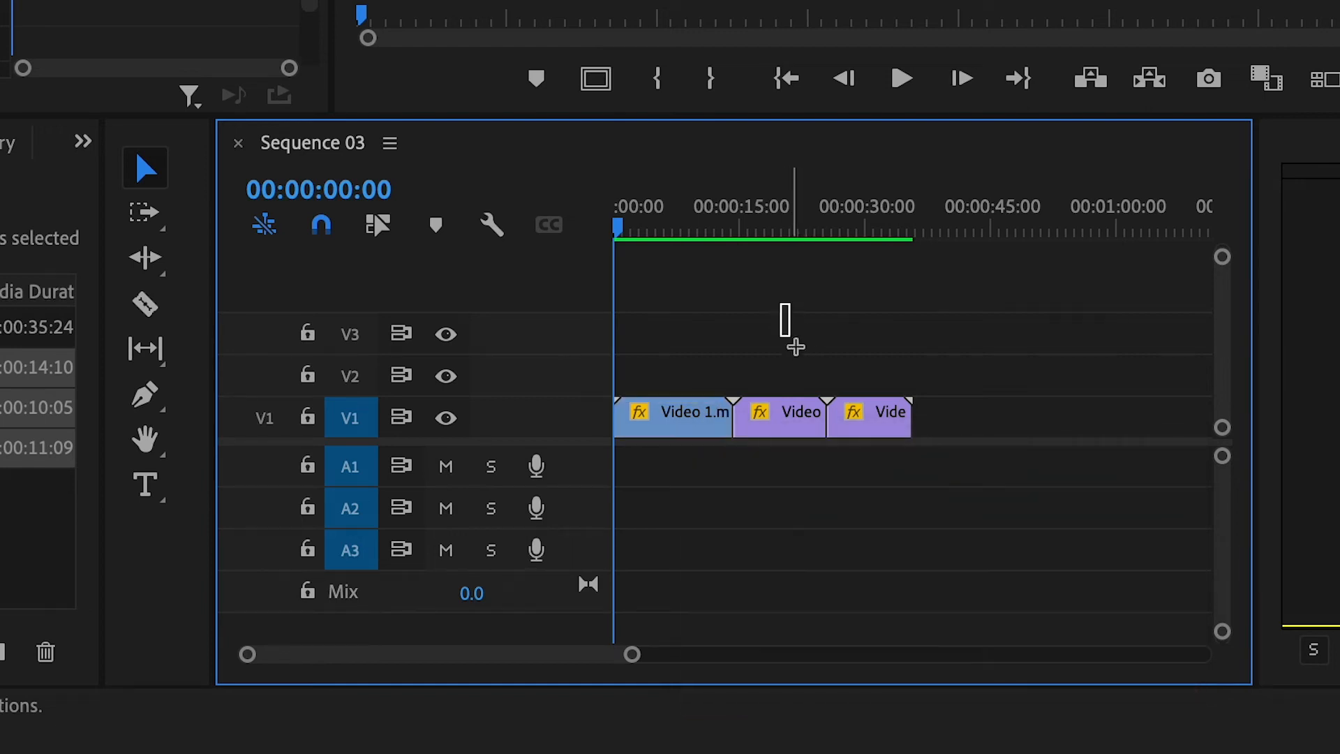
right_click(871, 414)
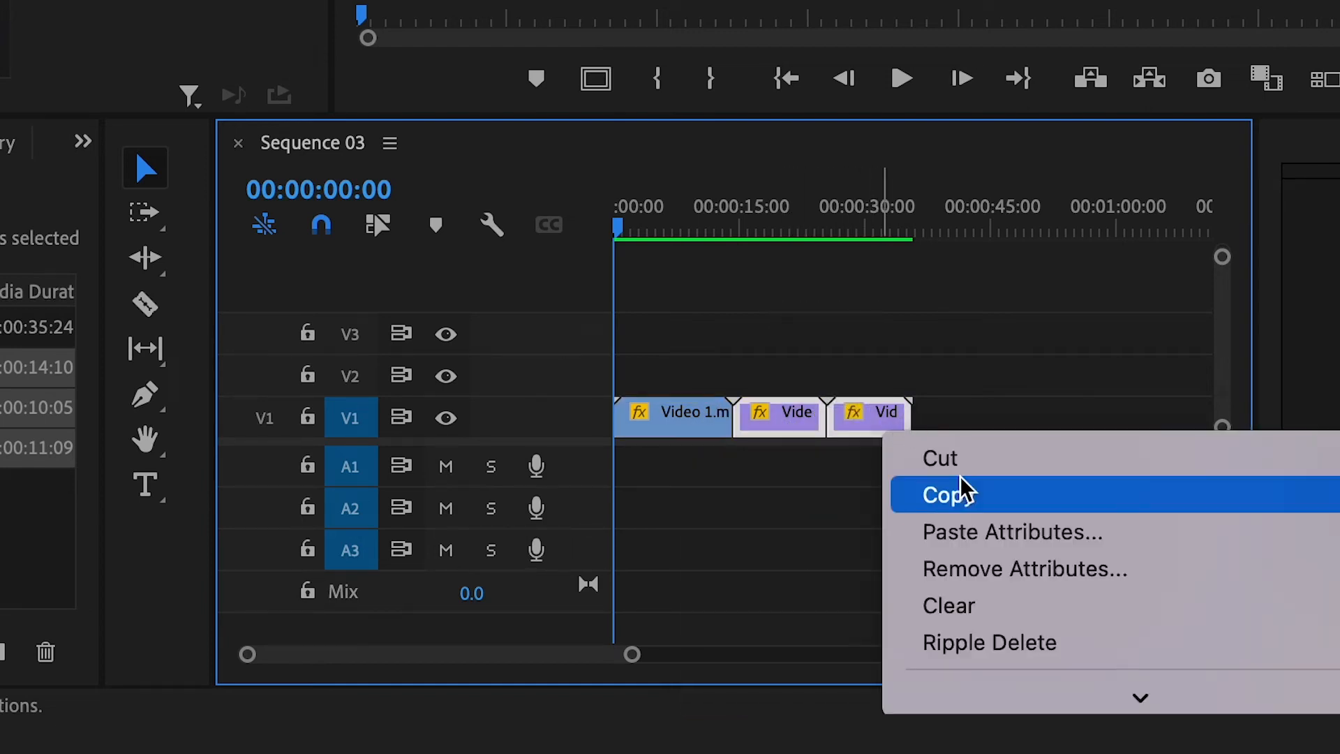
click(1014, 534)
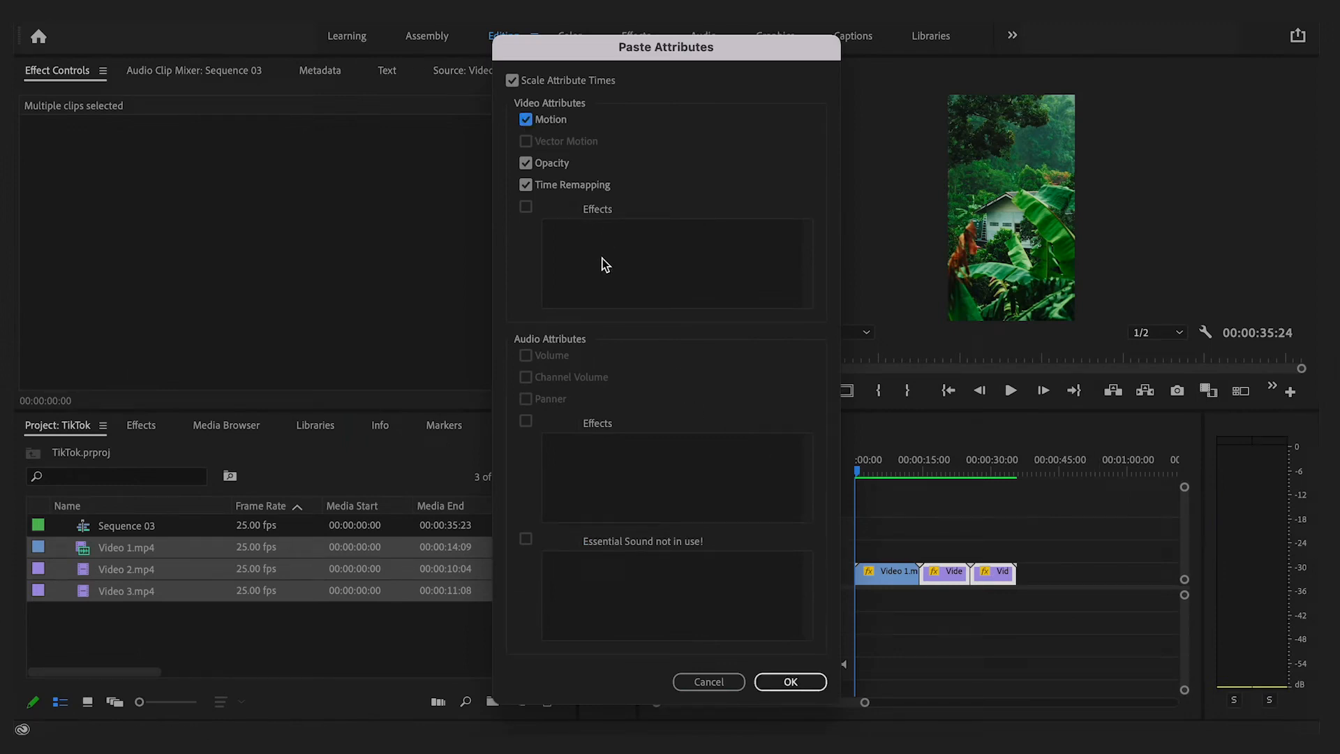
click(790, 682)
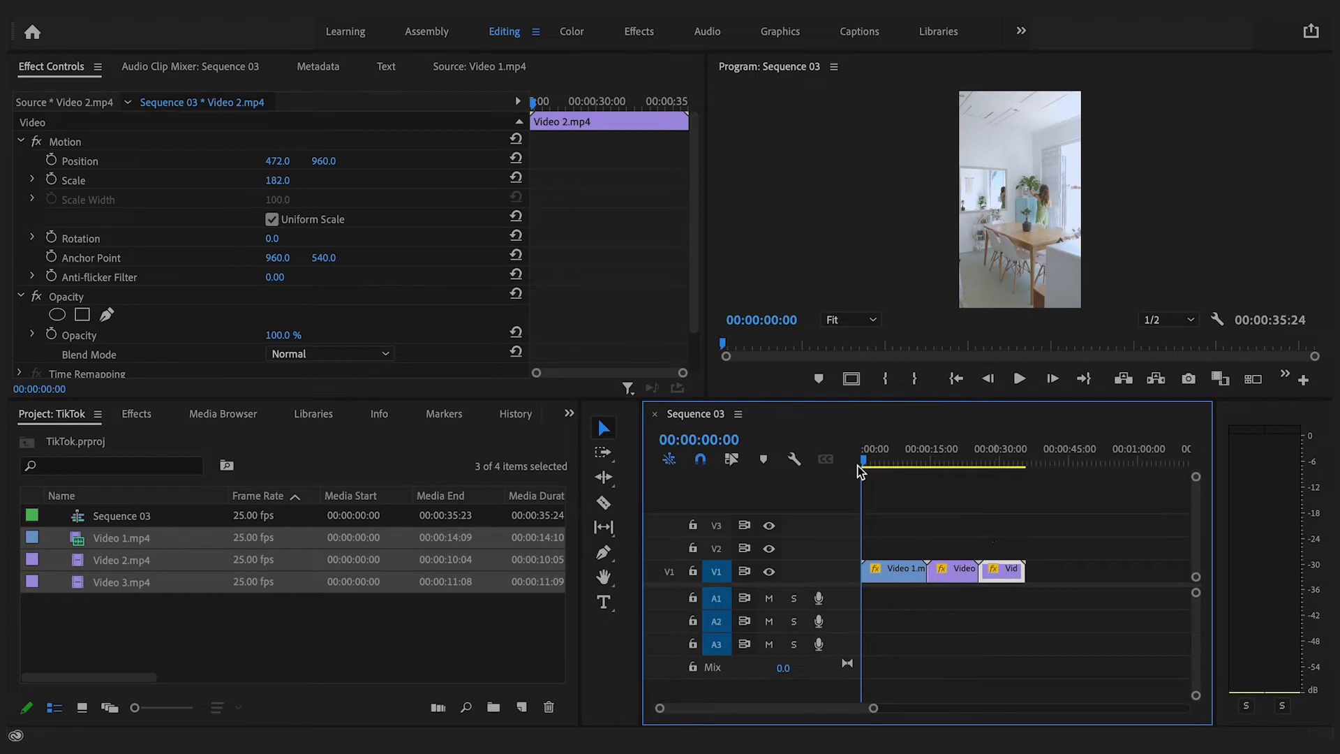
click(32, 30)
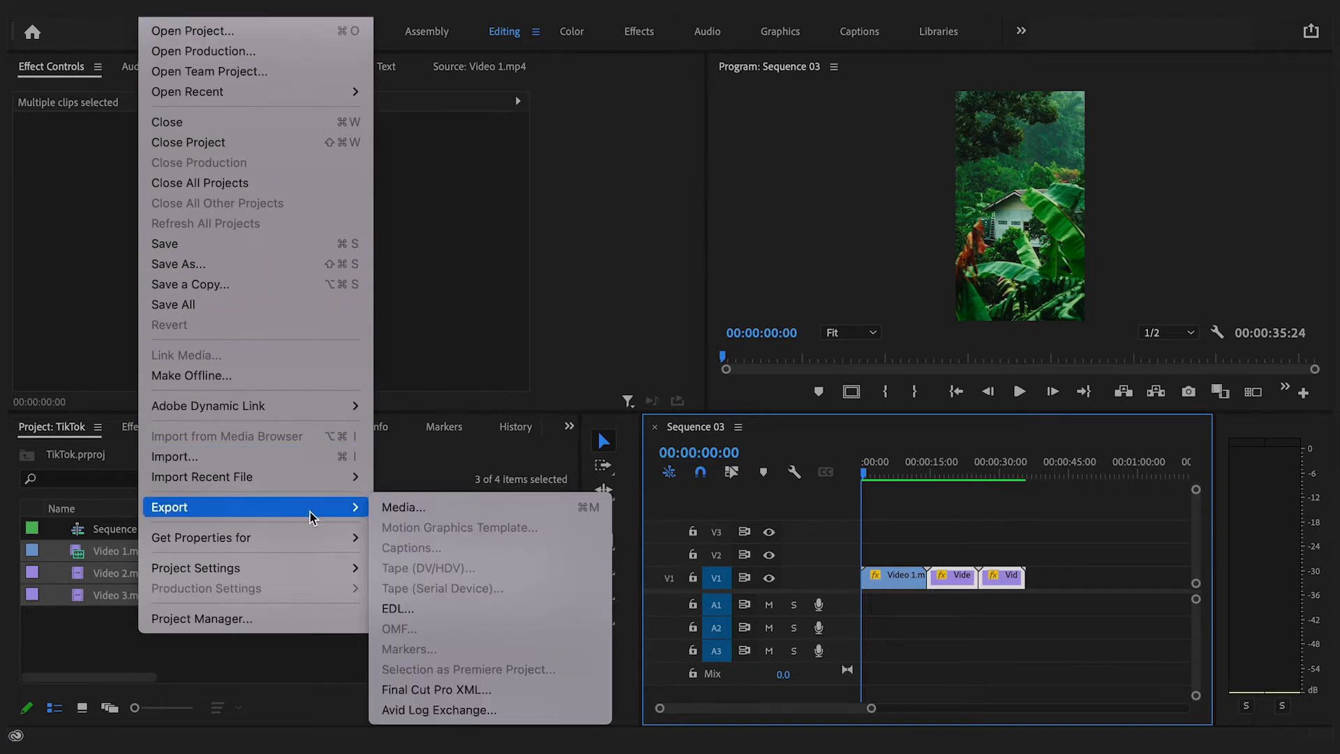
Export as H.264 with the High Quality 1080p HD preset, matching the vertical sequence size.
click(403, 508)
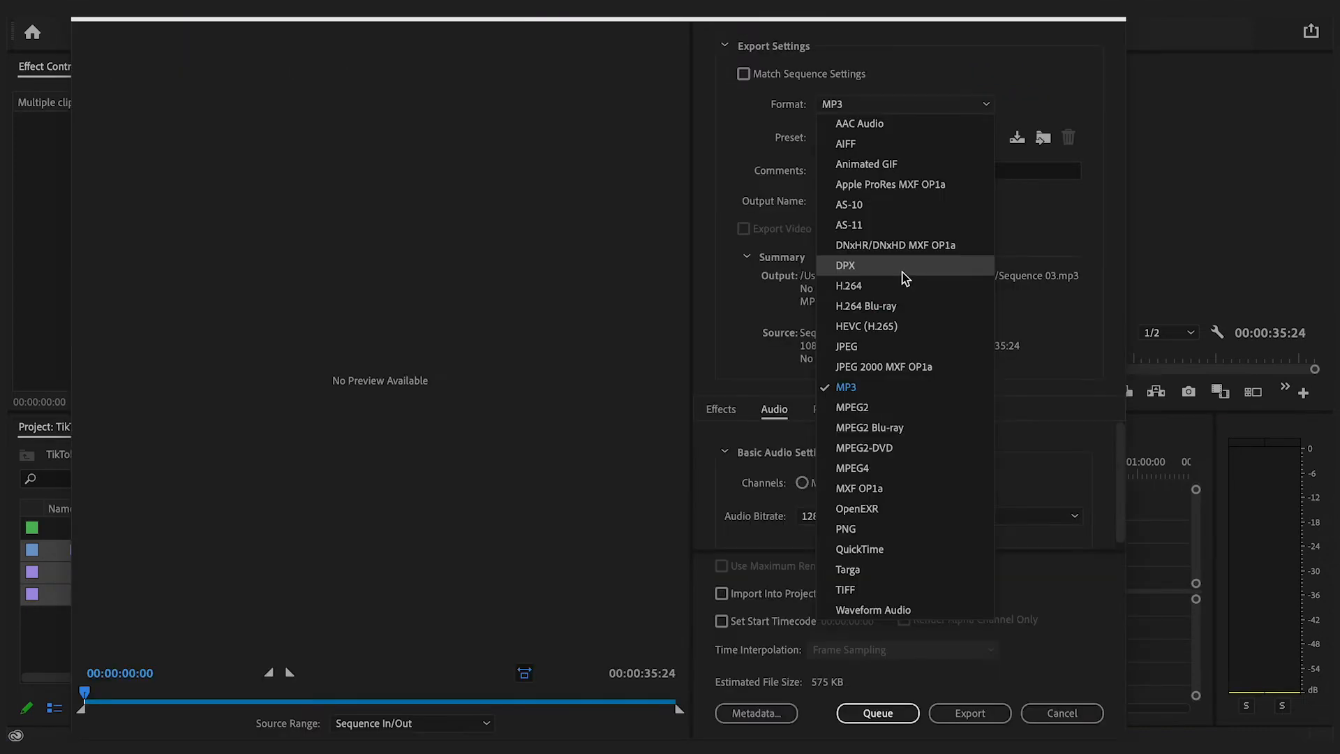
click(846, 386)
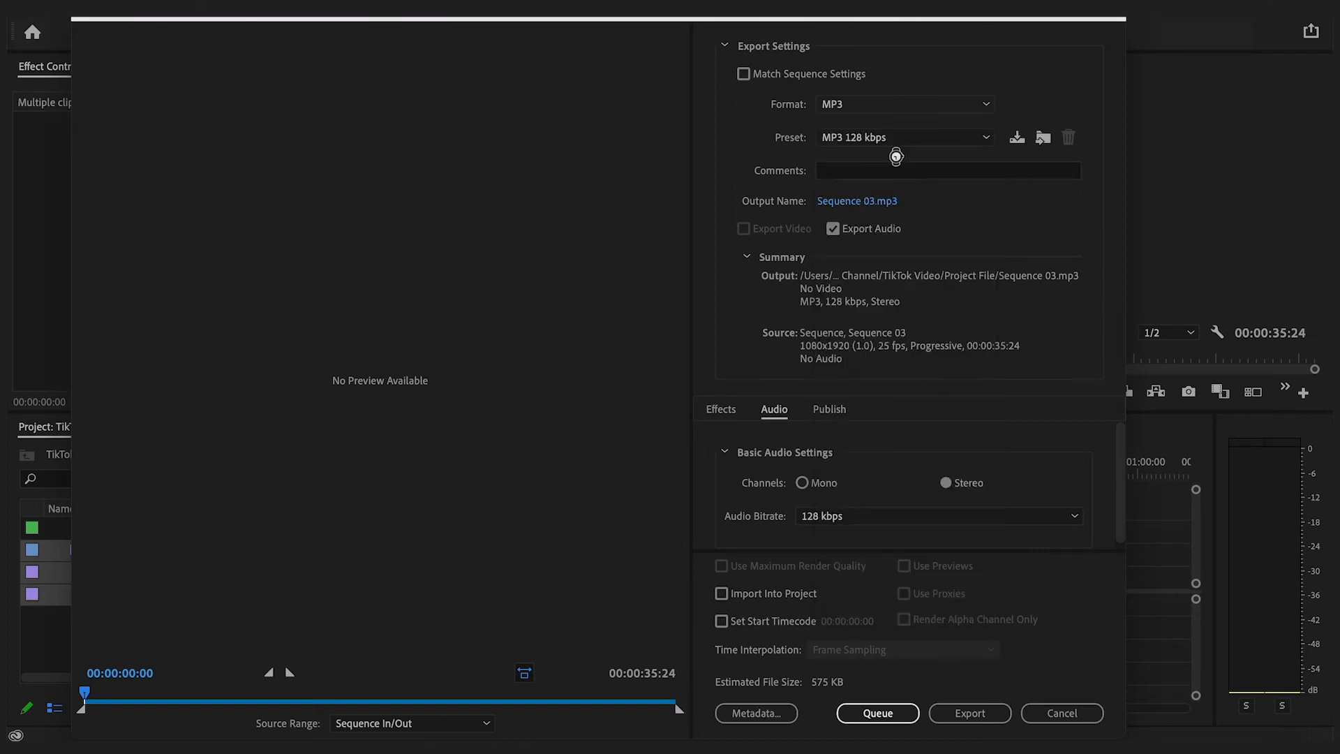
click(905, 137)
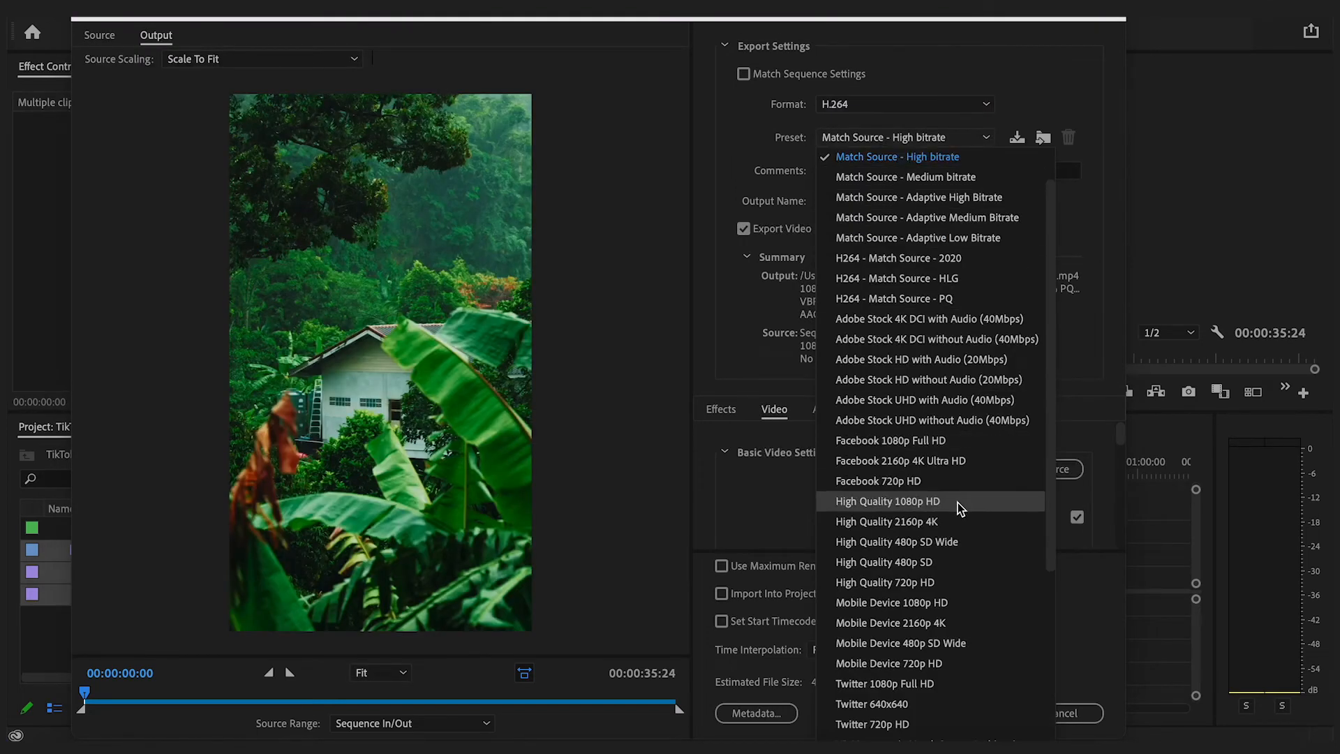
click(888, 501)
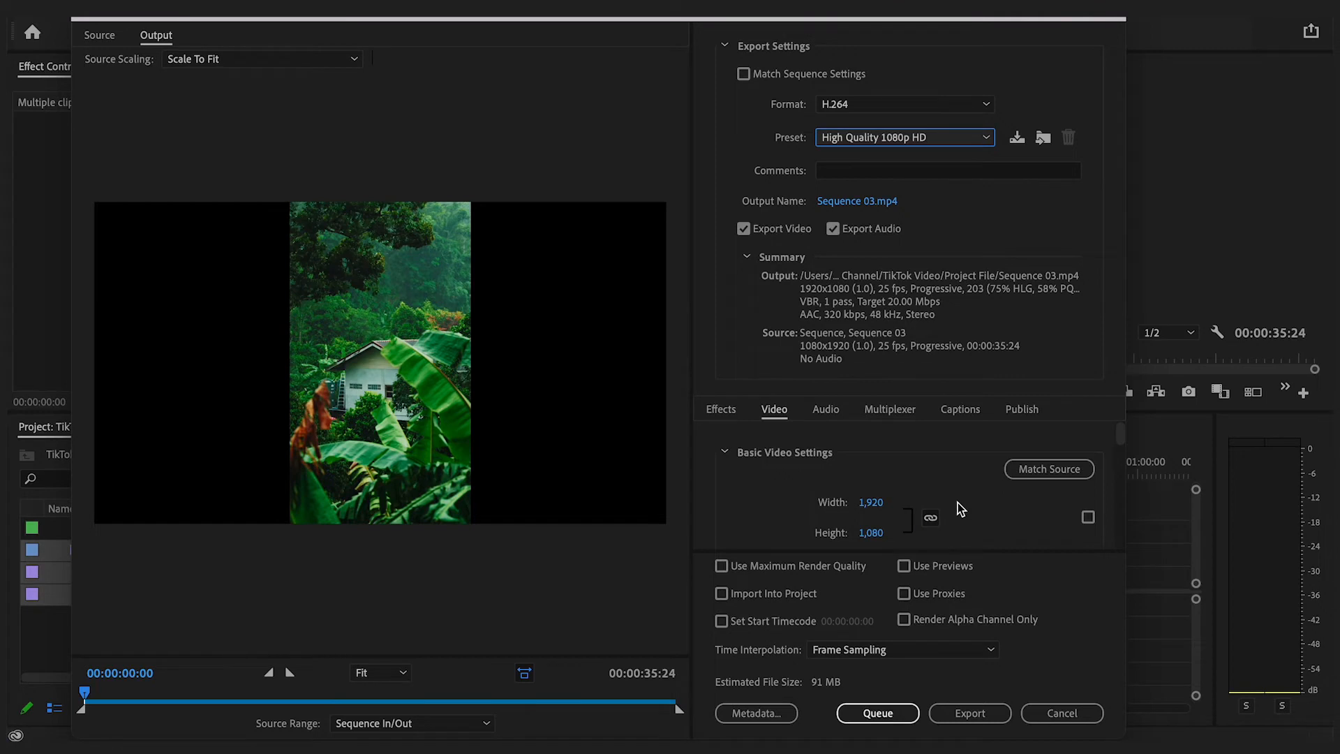
click(1049, 469)
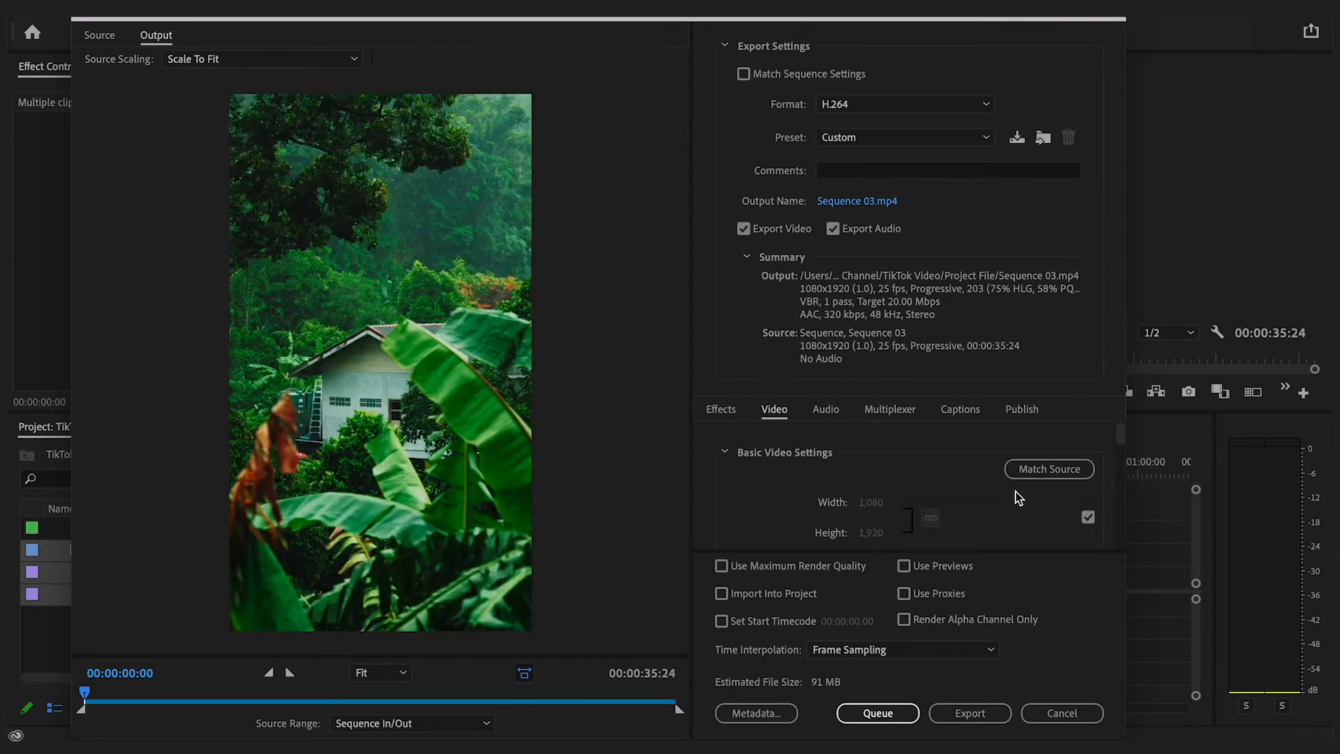
Enable maximum depth and render quality with VBR 2-pass encoding at a 21 Mbps target bitrate.
scroll(down, 3)
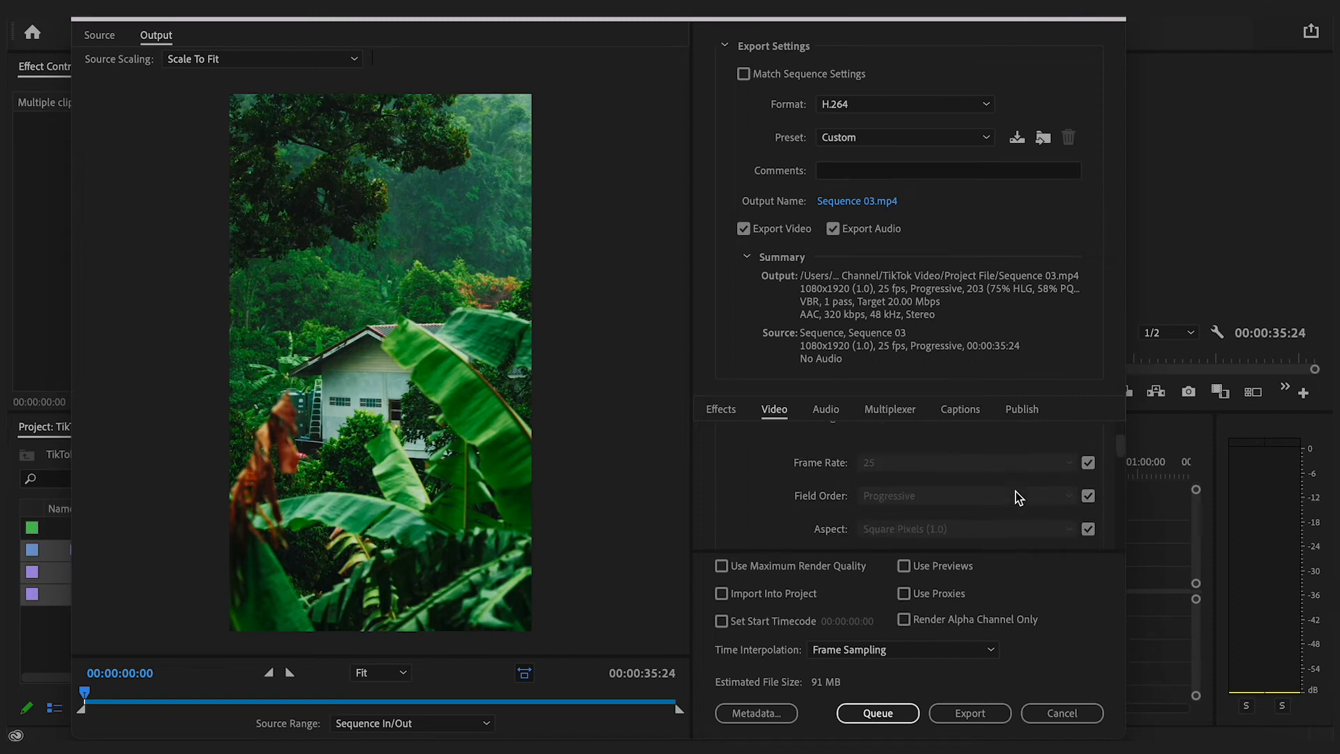
scroll(down, 3)
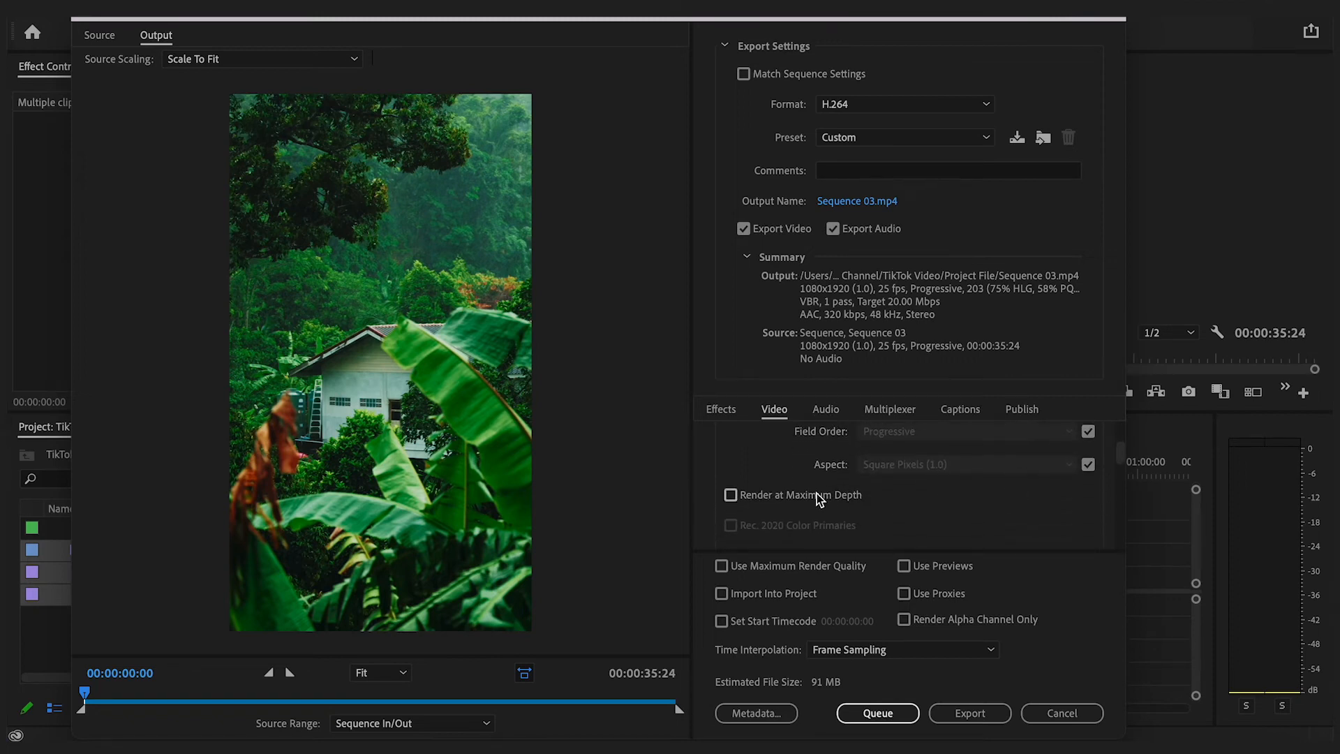
click(730, 494)
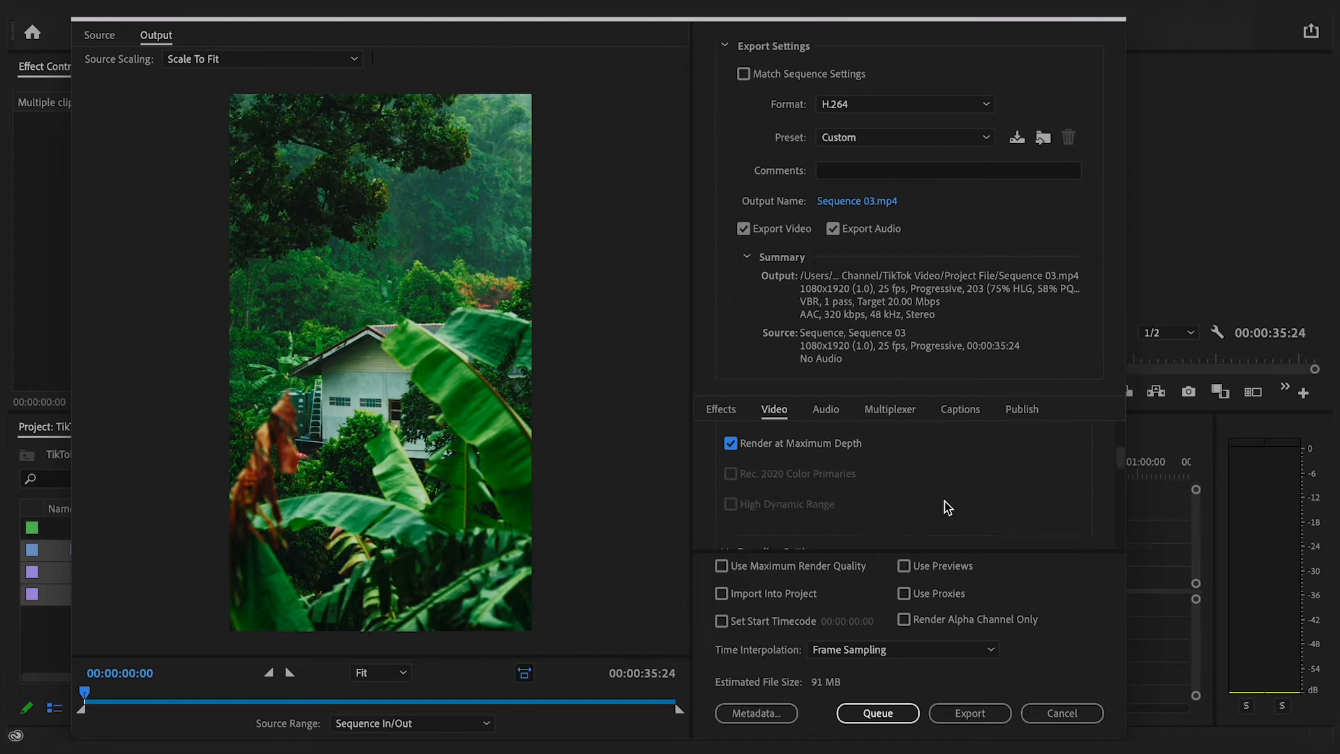
scroll(down, 3)
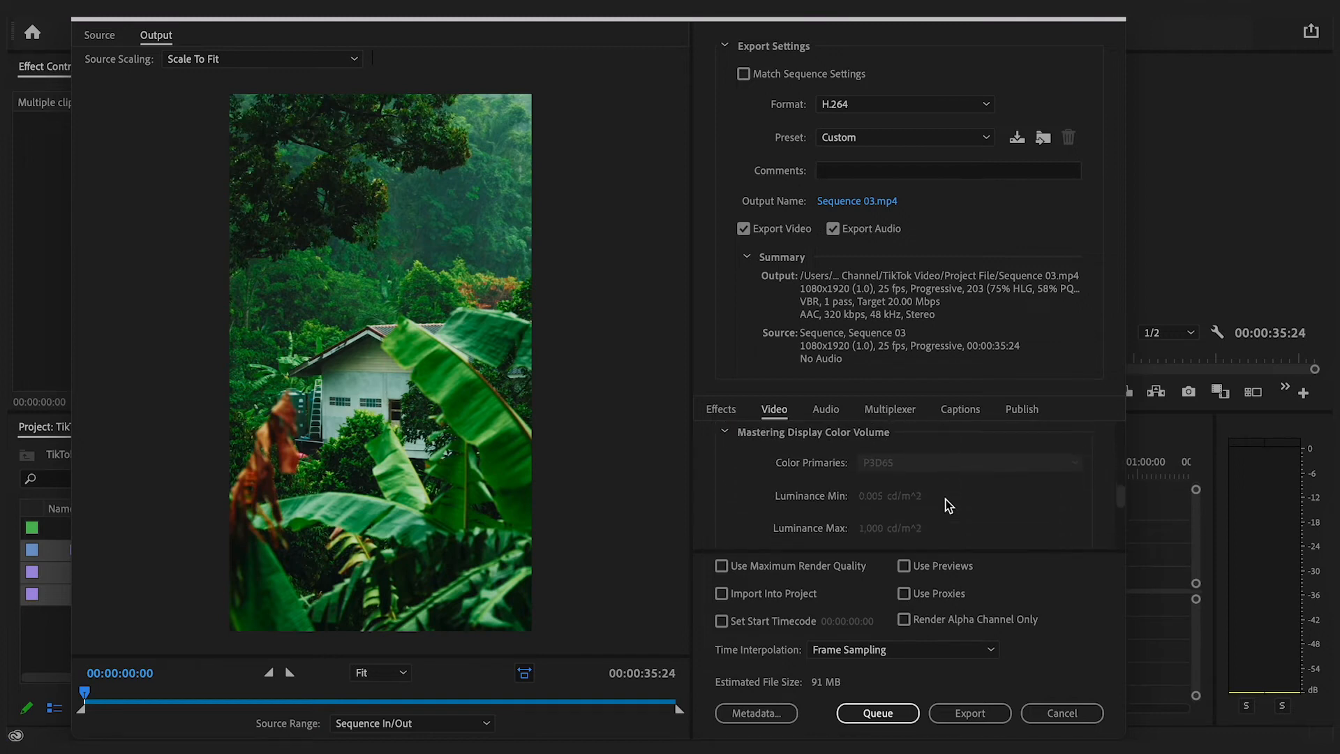
click(969, 478)
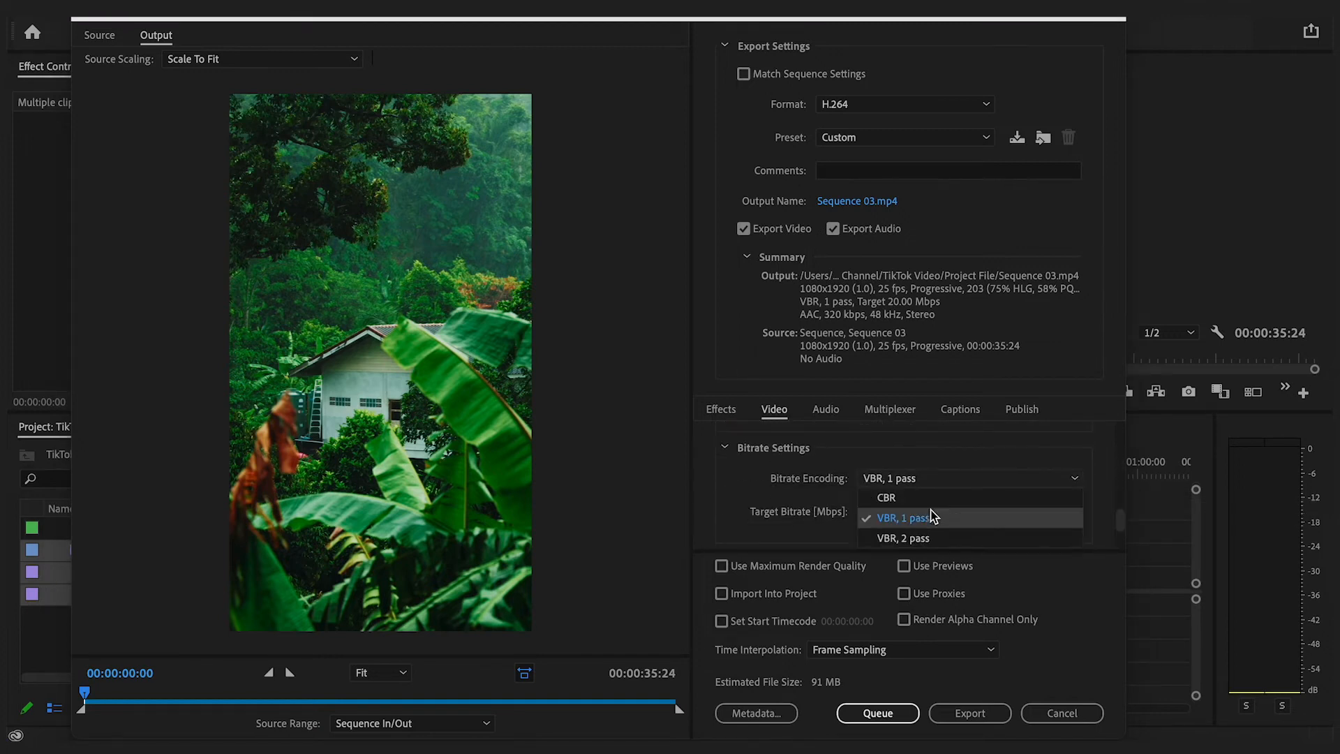
click(904, 539)
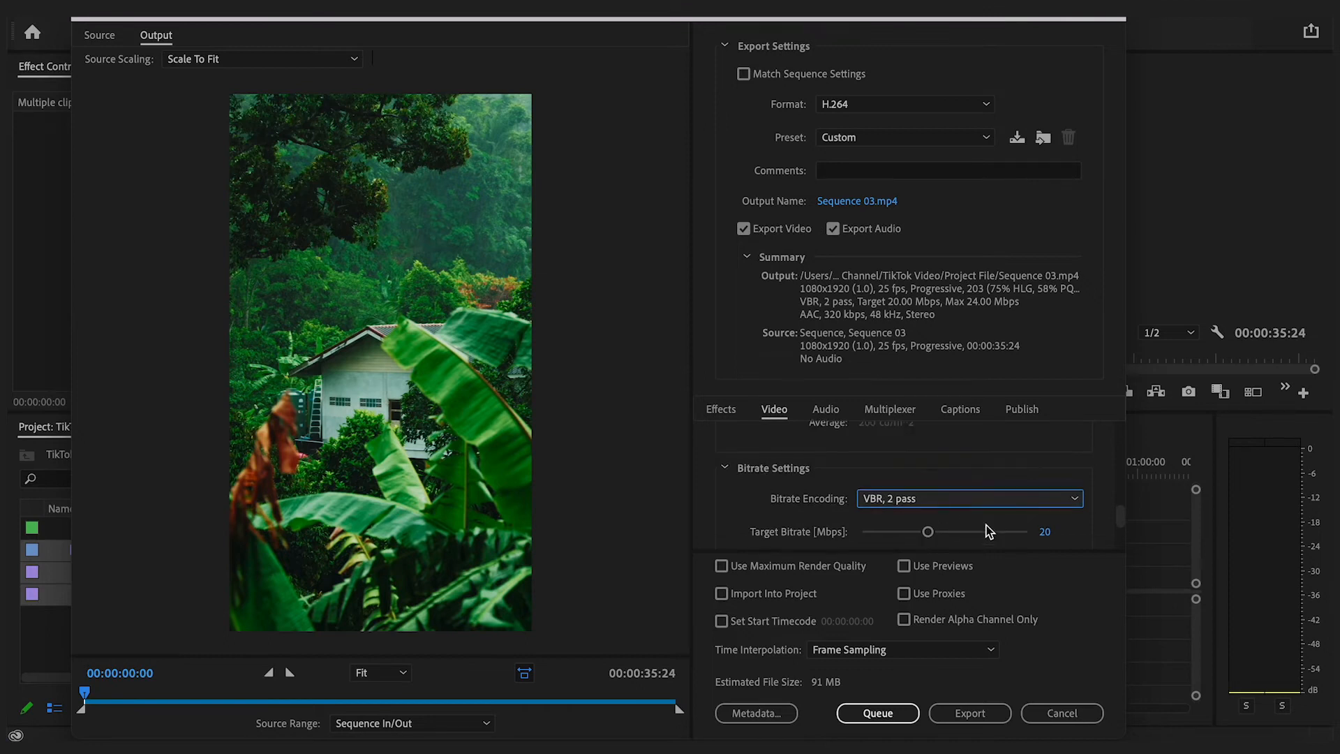
drag(929, 532, 931, 531)
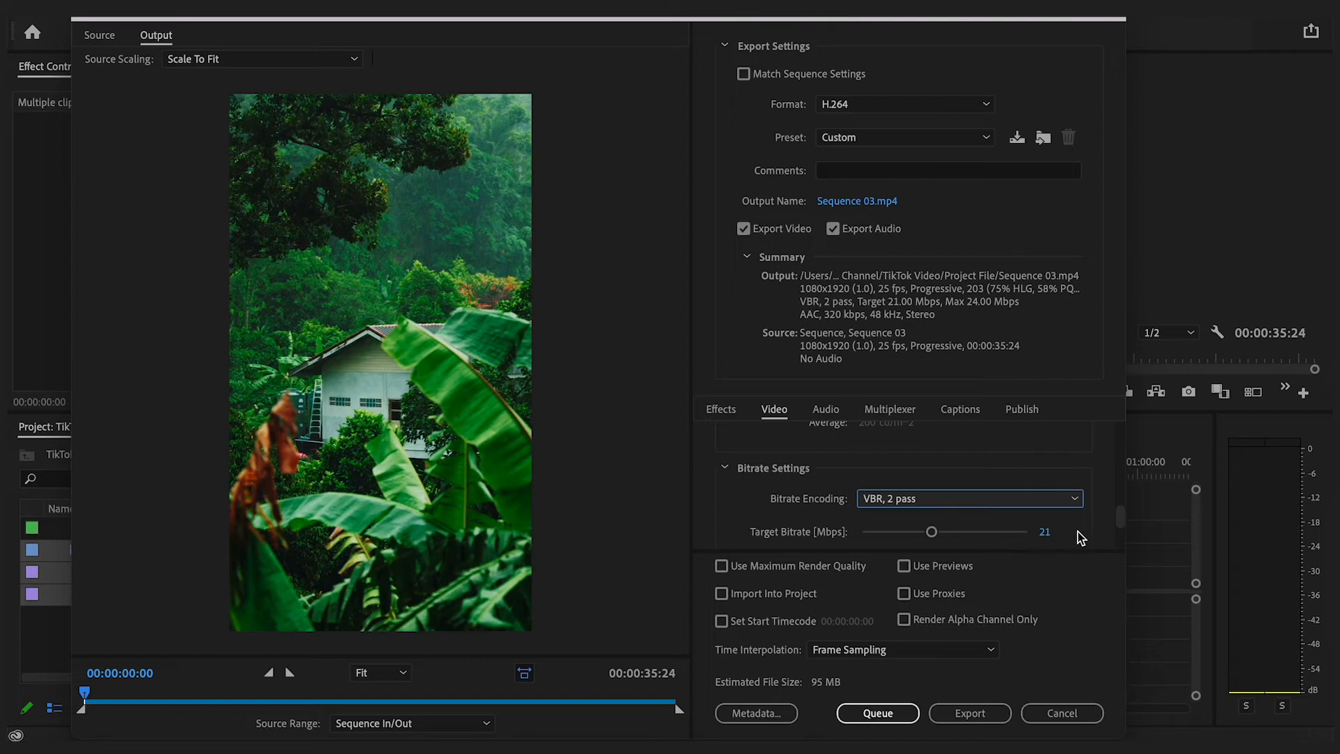
click(722, 567)
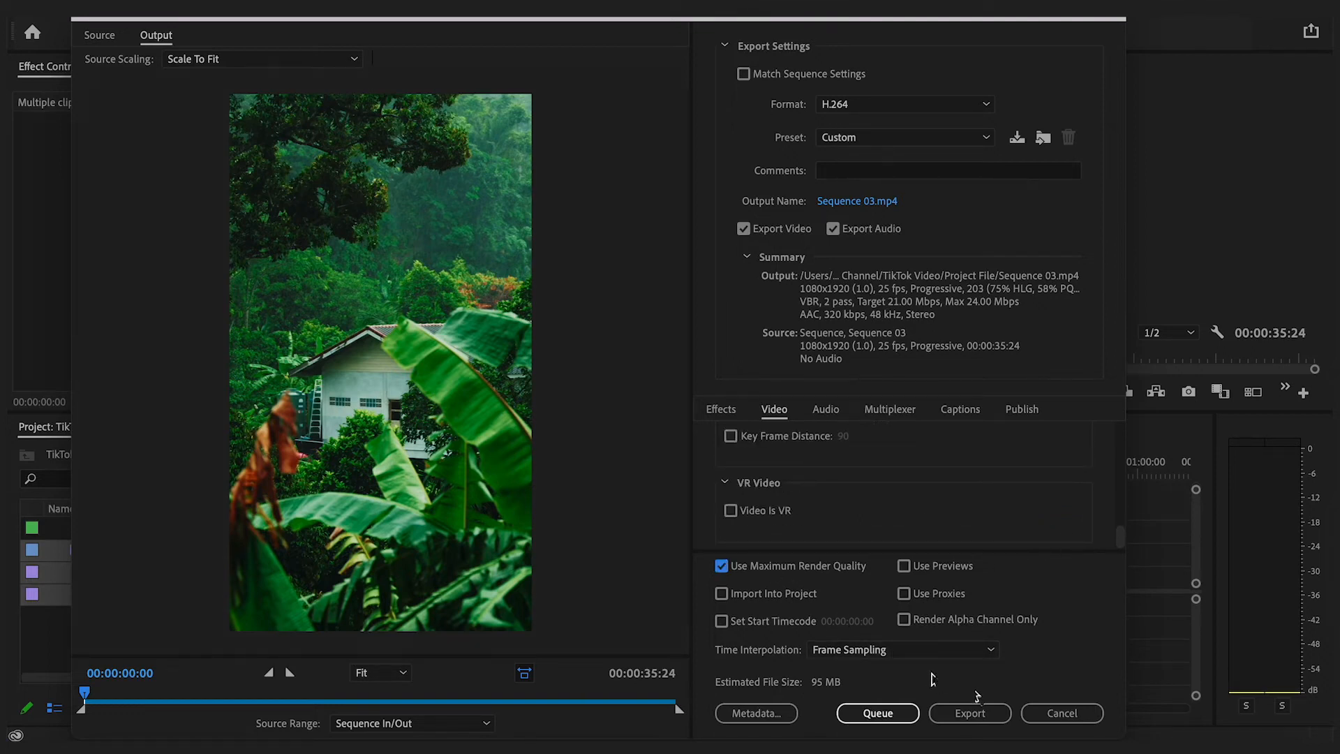
Save the output as TikTokUpload1.mp4 inside a new Exports folder.
click(857, 201)
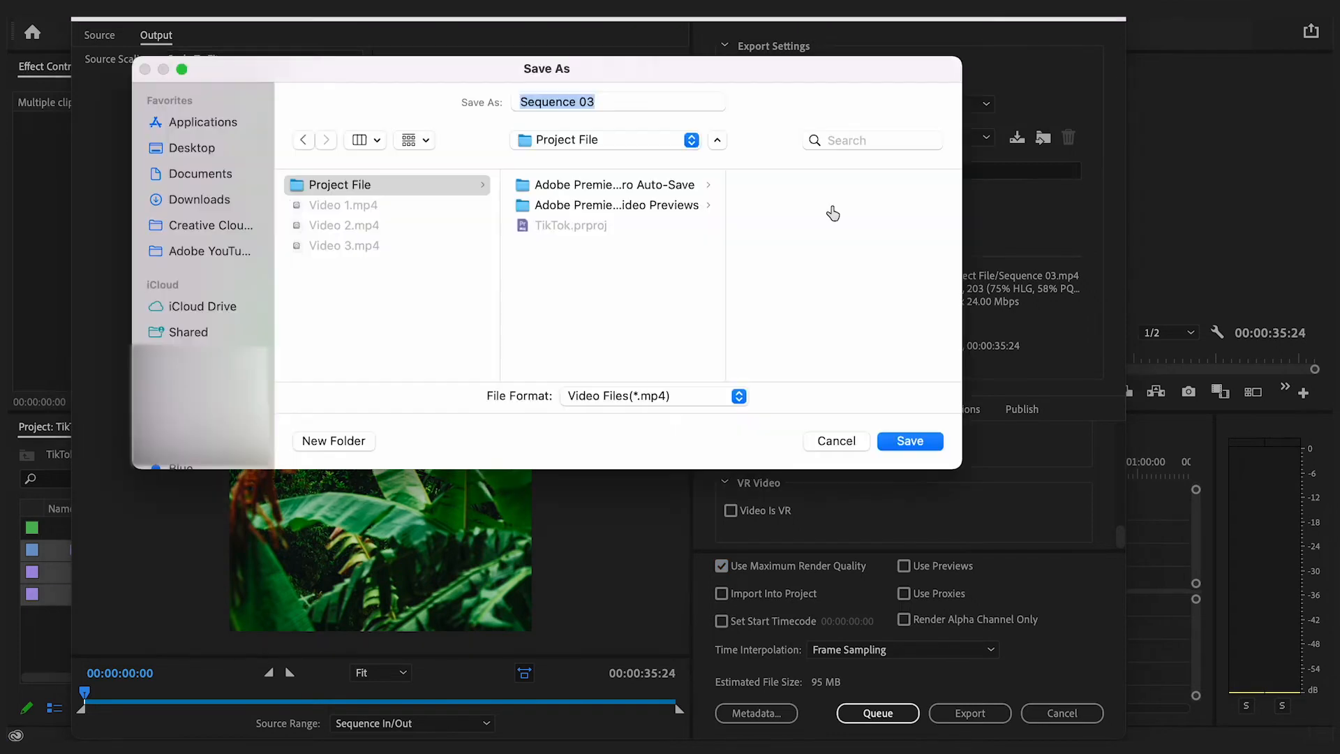
click(334, 441)
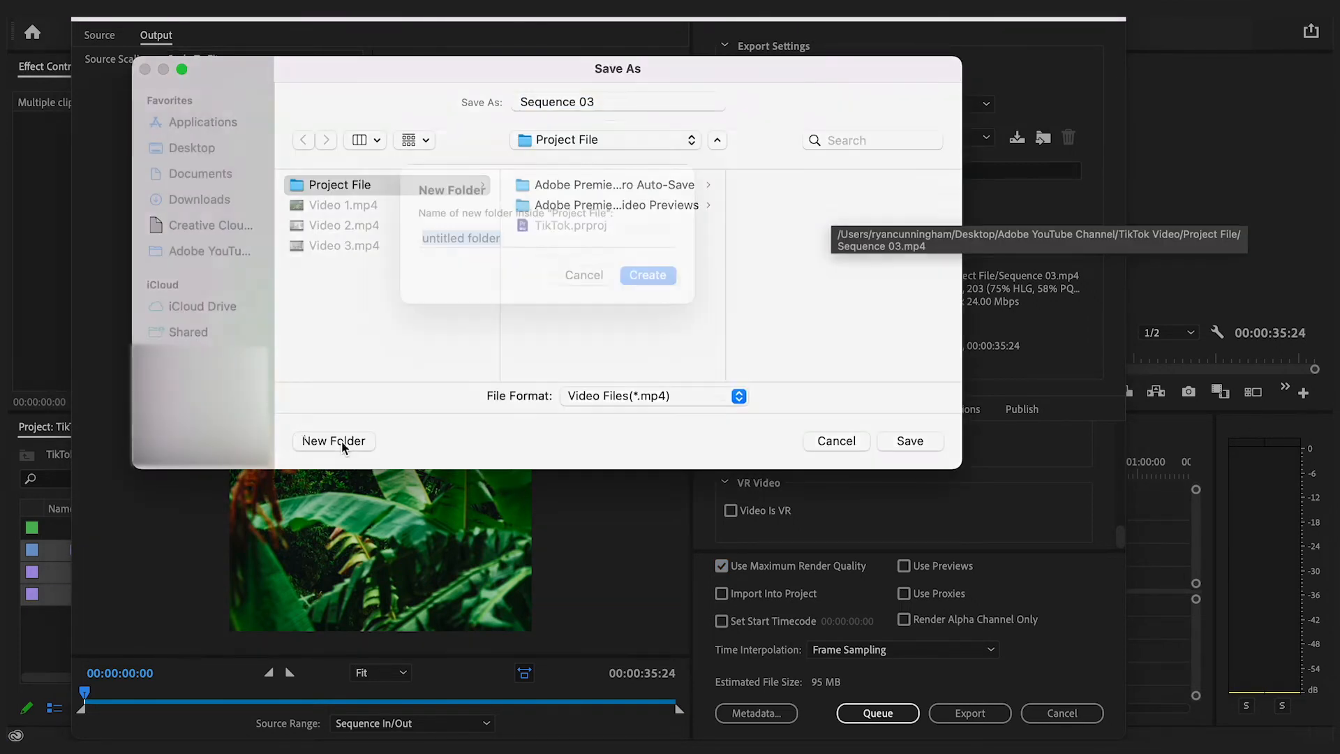
click(648, 275)
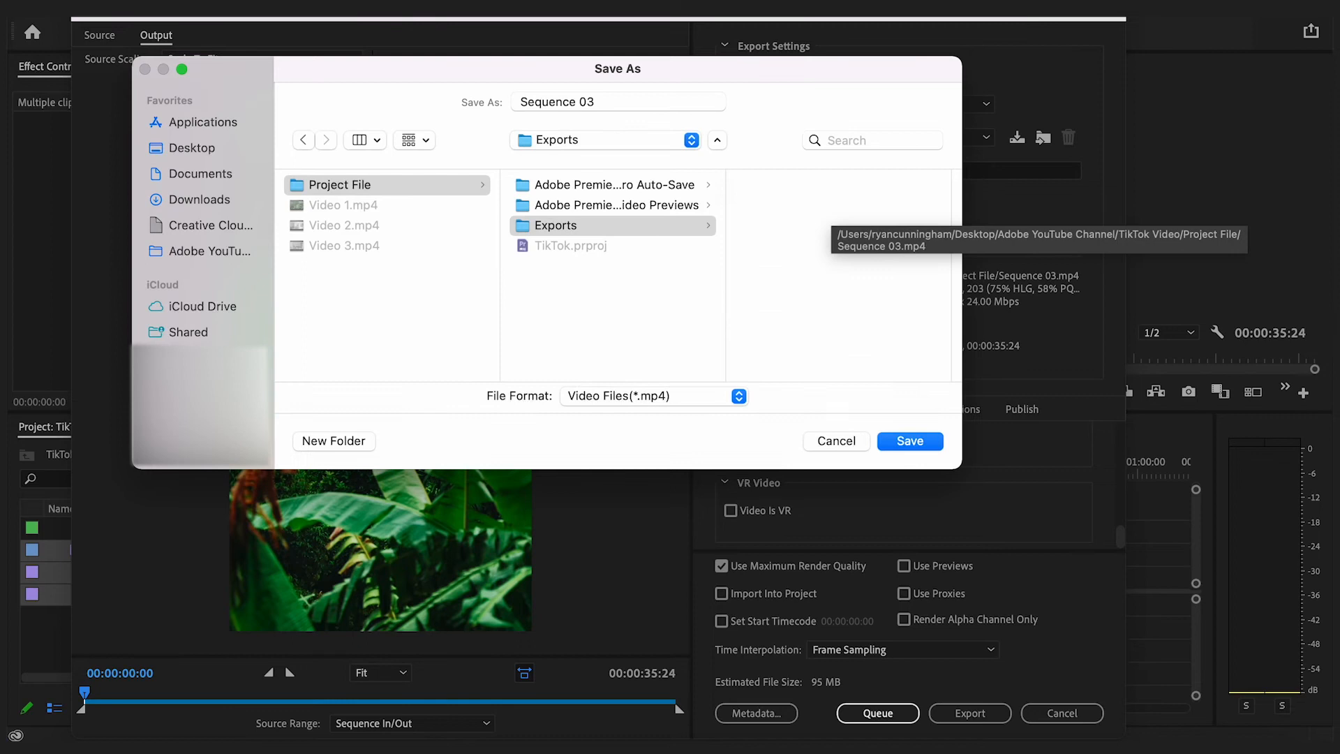
click(617, 102)
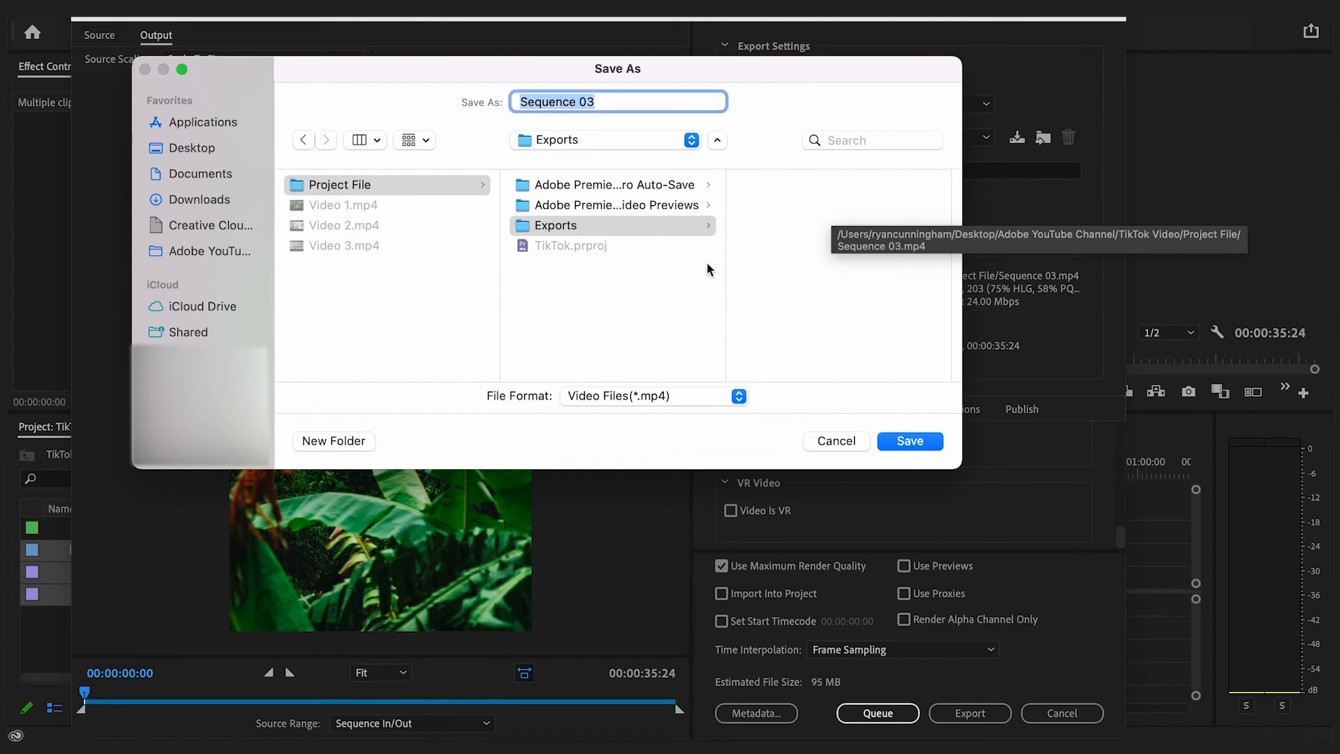
text(TikTokUplo)
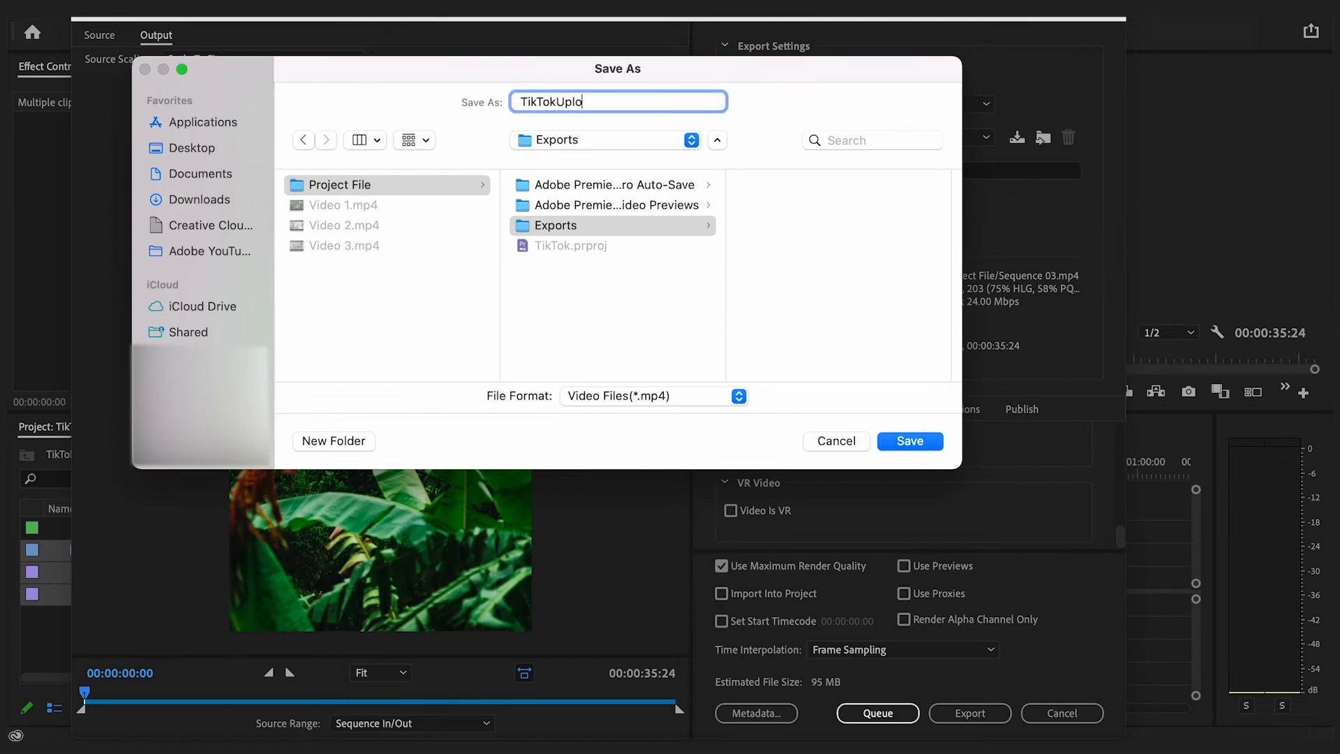
click(910, 441)
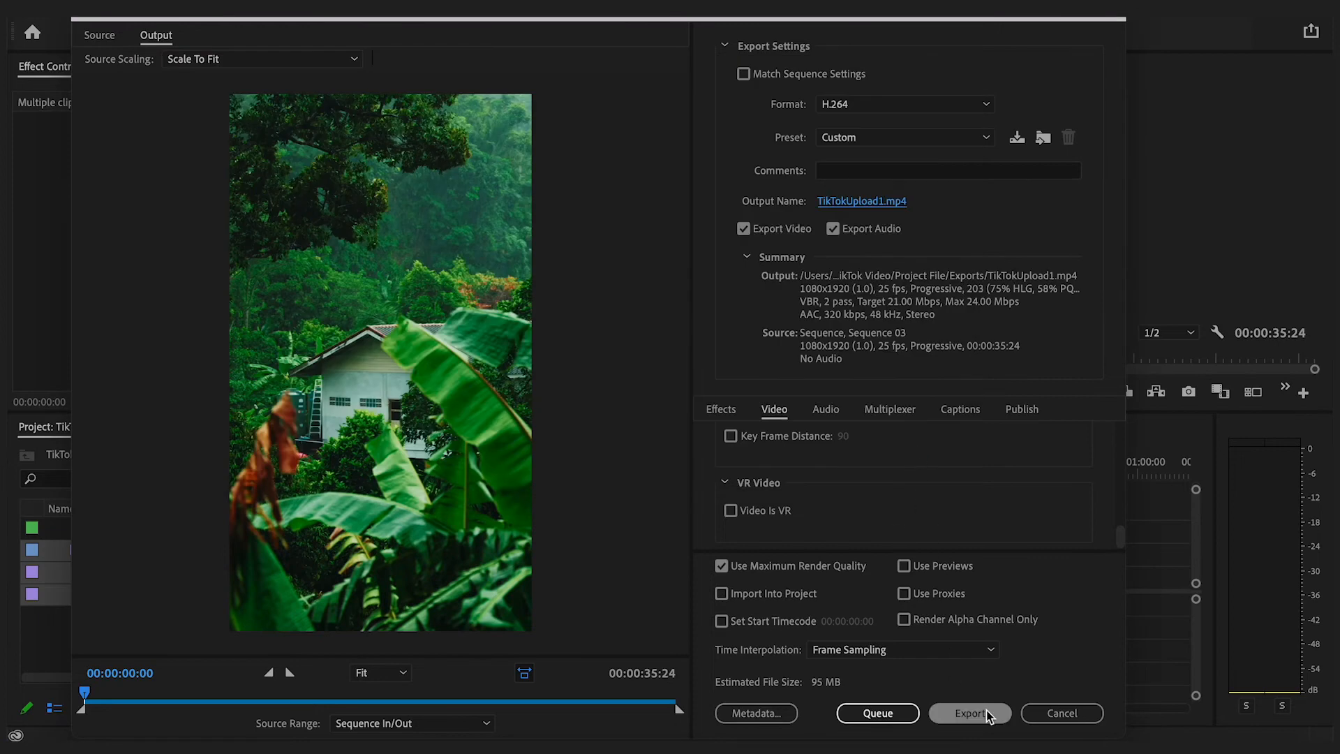
Export the video, then AirDrop TikTokUpload1.mp4 from Exports to the nearby phone.
click(969, 712)
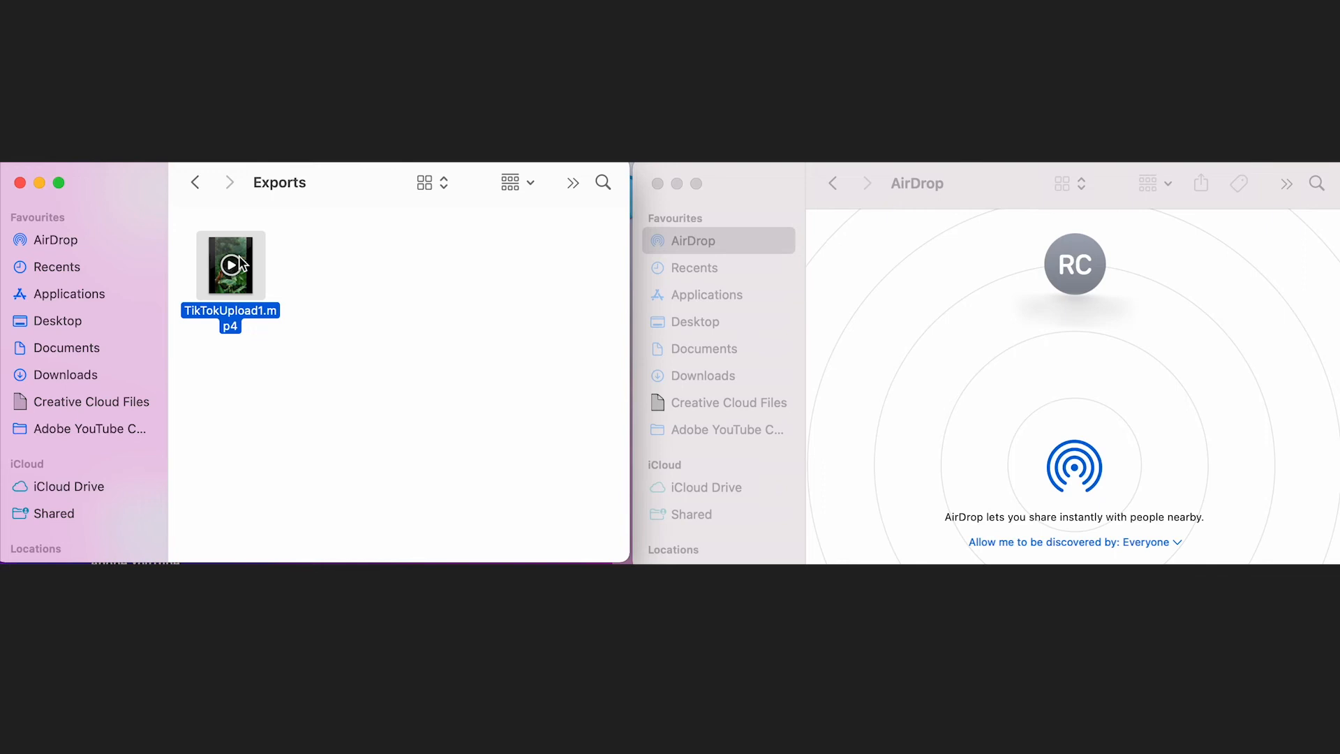
drag(231, 265, 290, 256)
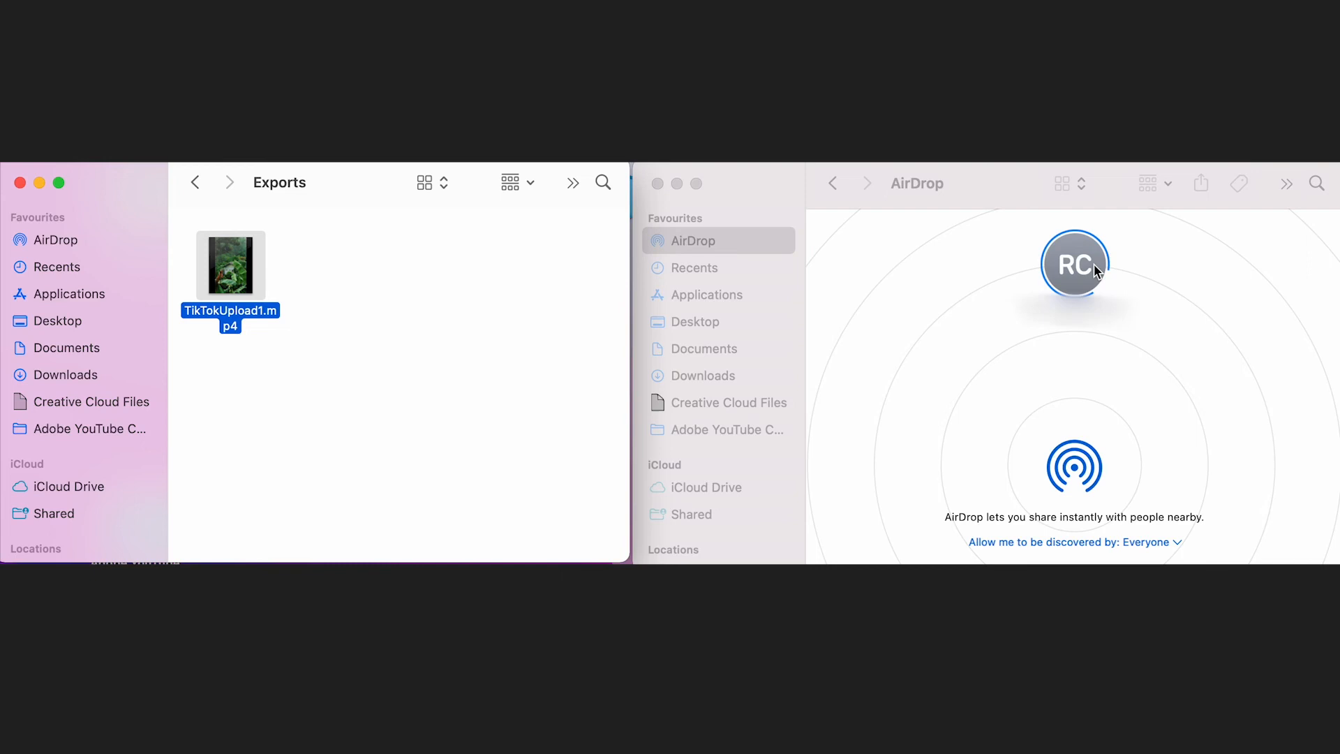
click(1075, 262)
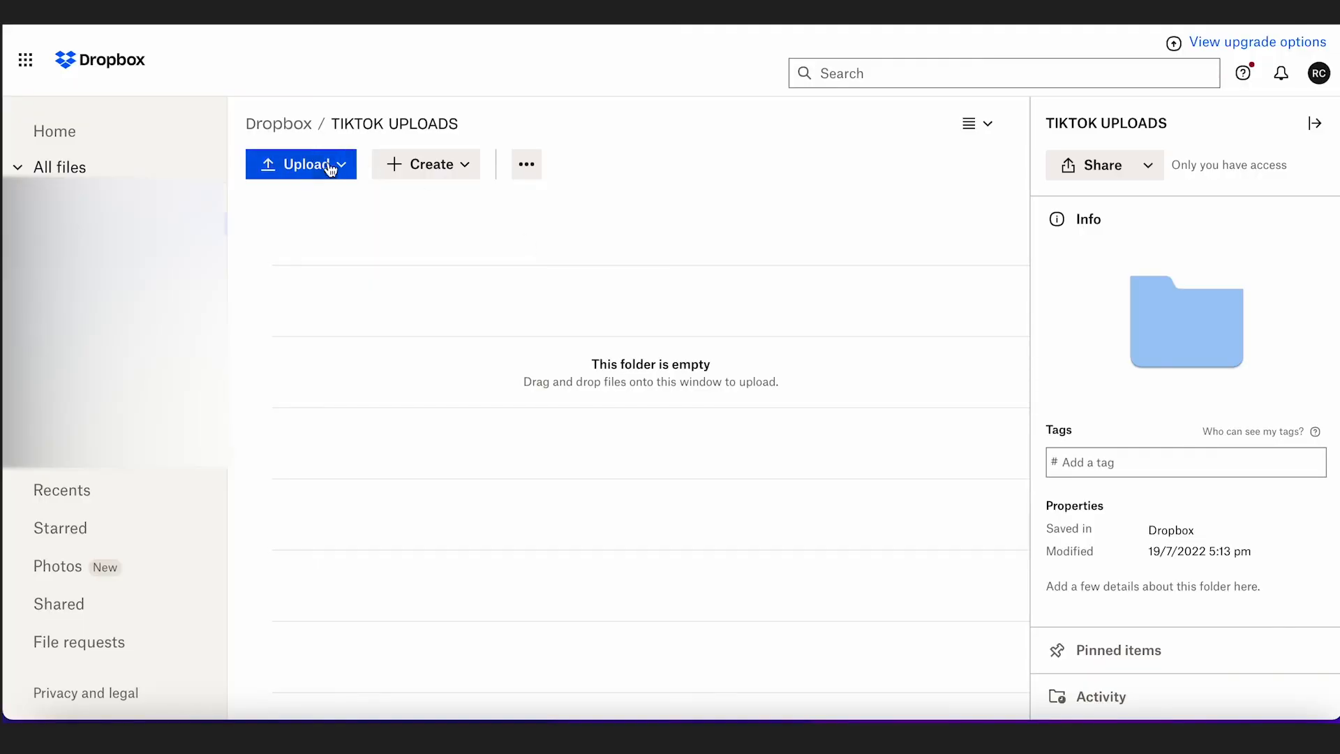
Upload TikTokUpload1.mp4 from Exports into the TIKTOK UPLOADS Dropbox folder.
click(301, 164)
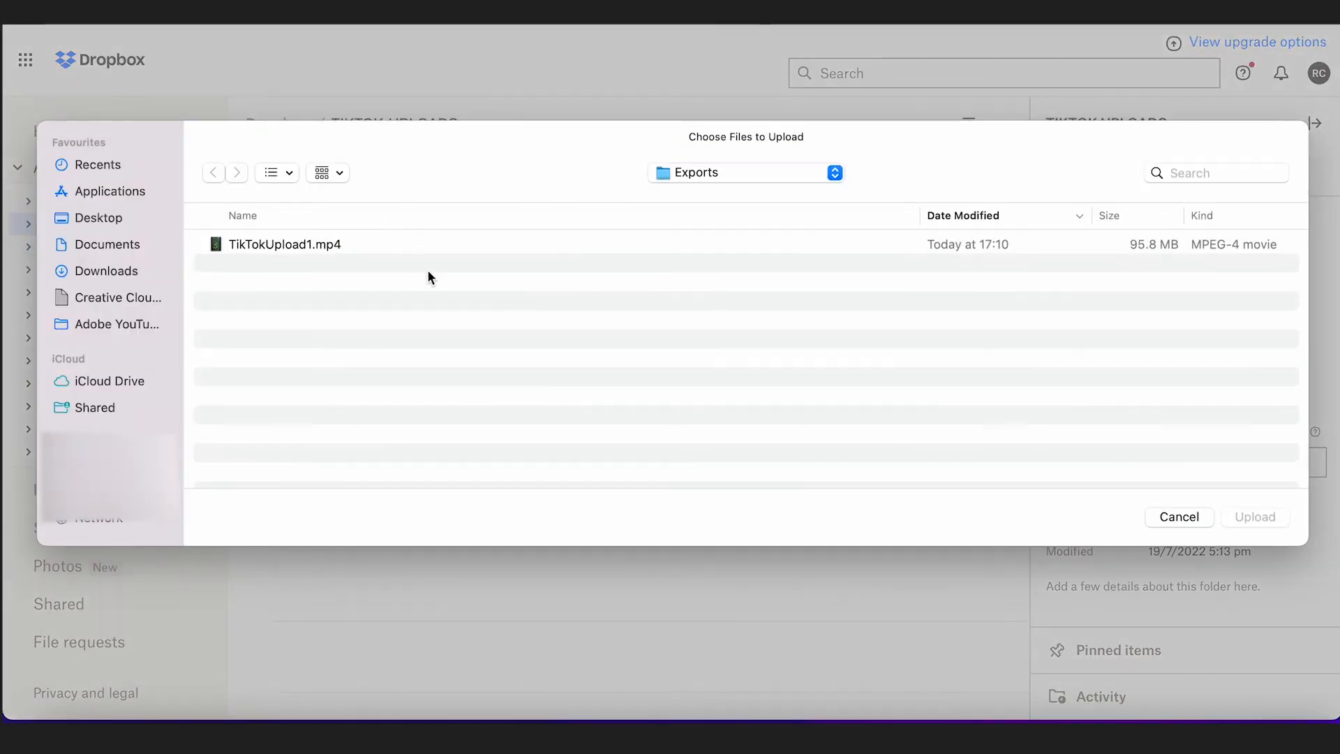
click(1255, 516)
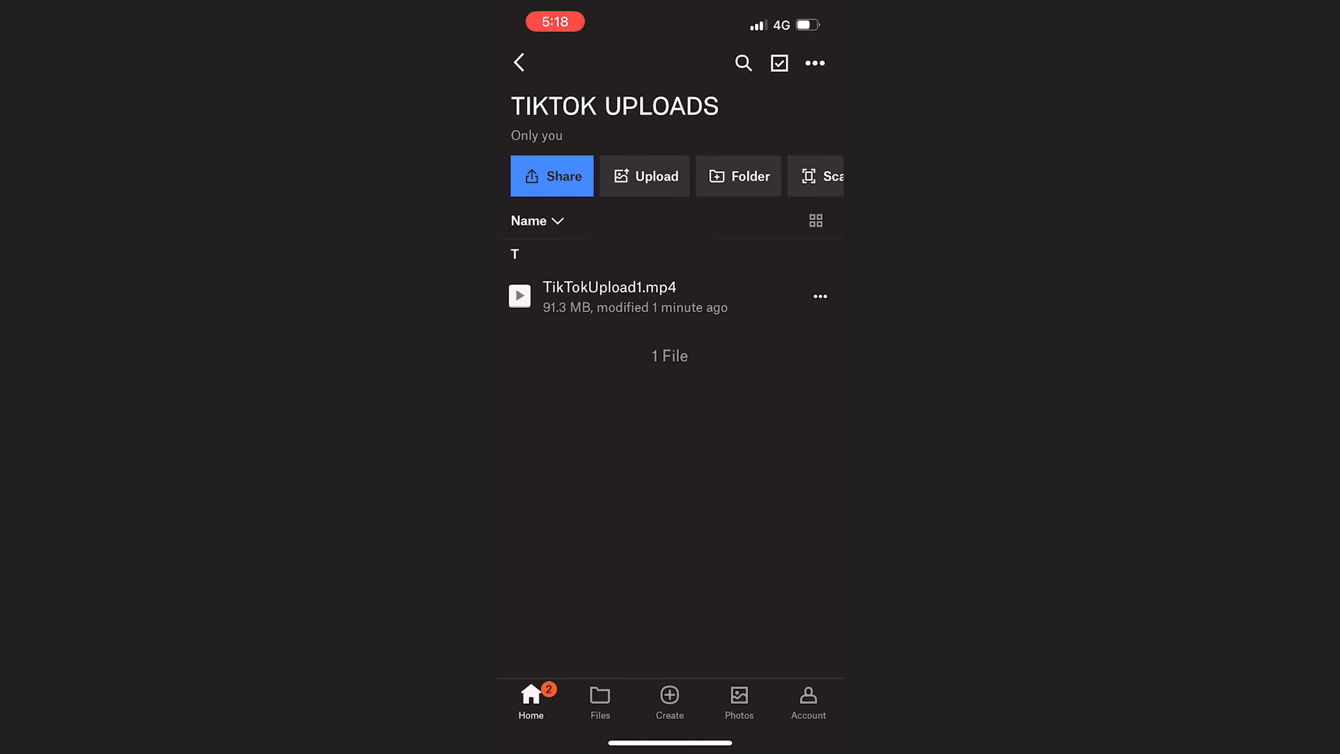
Save TikTokUpload1.mp4 from TIKTOK UPLOADS onto the phone via Save to device.
click(821, 296)
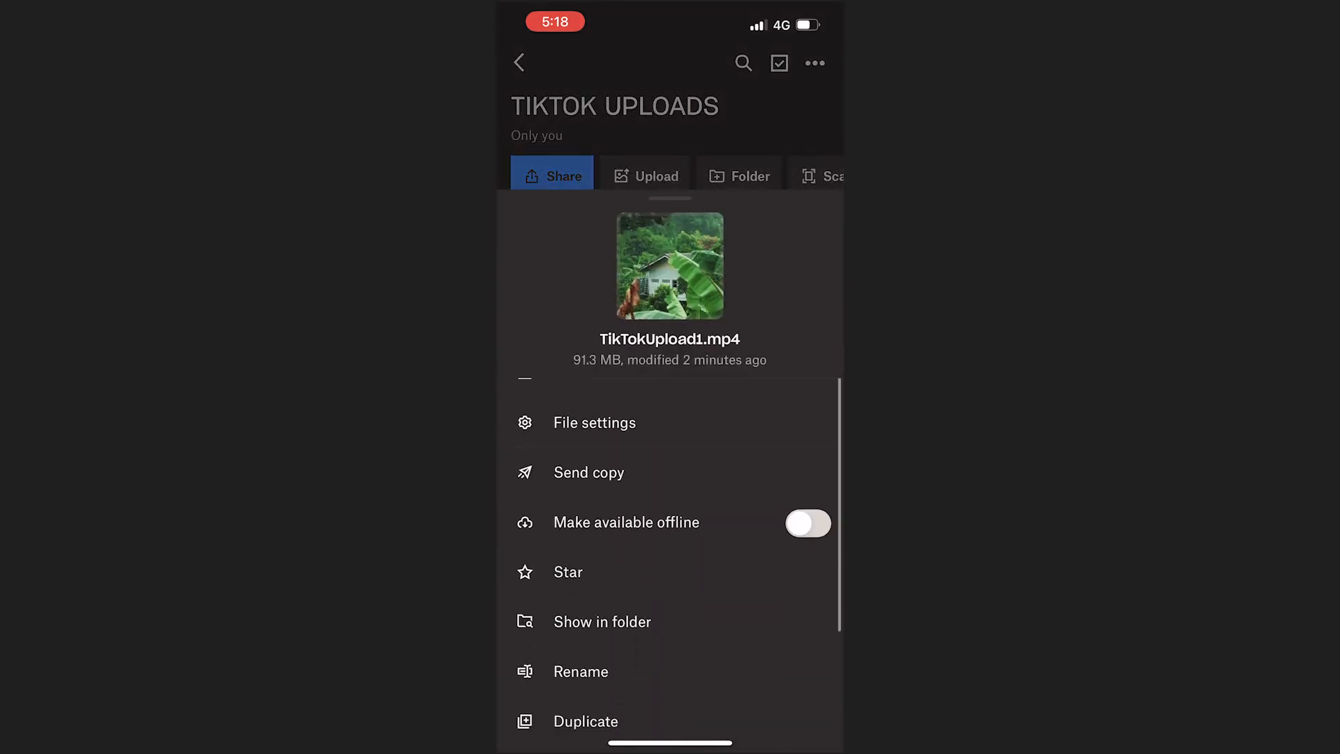
scroll(down, 3)
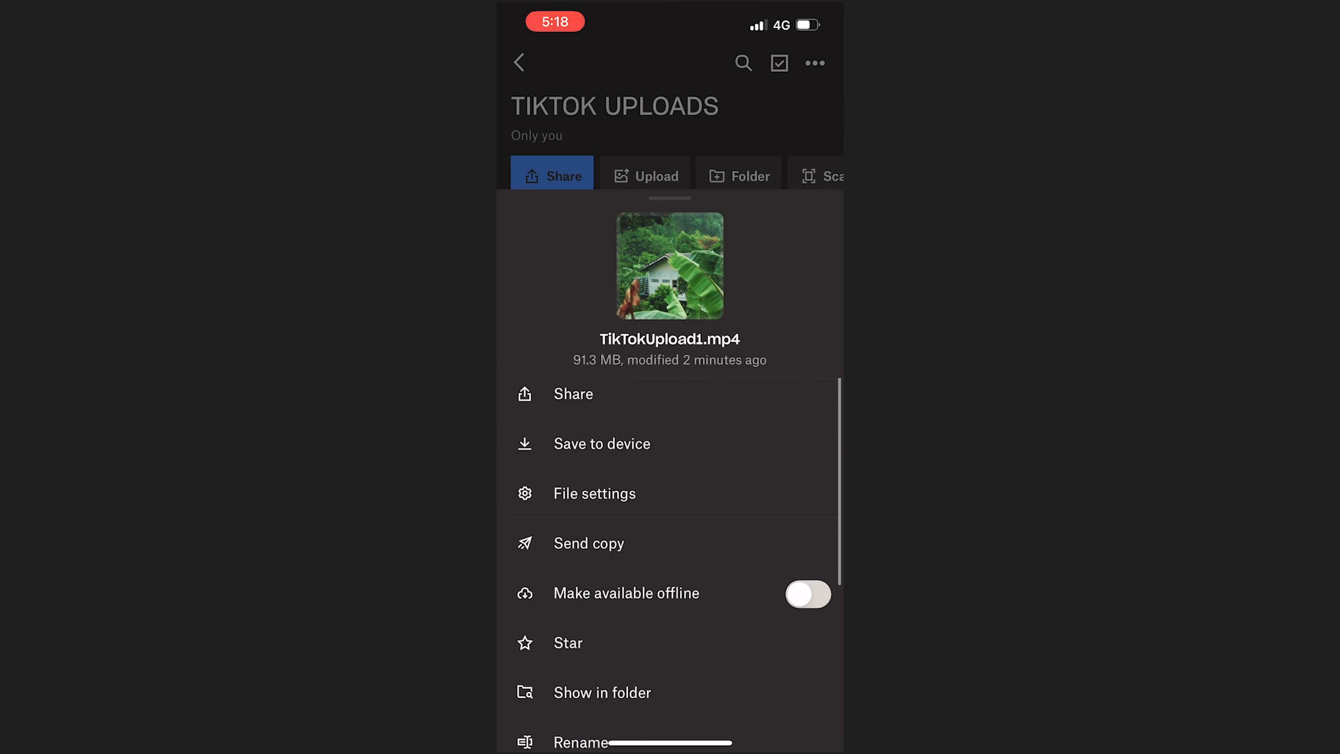
click(601, 444)
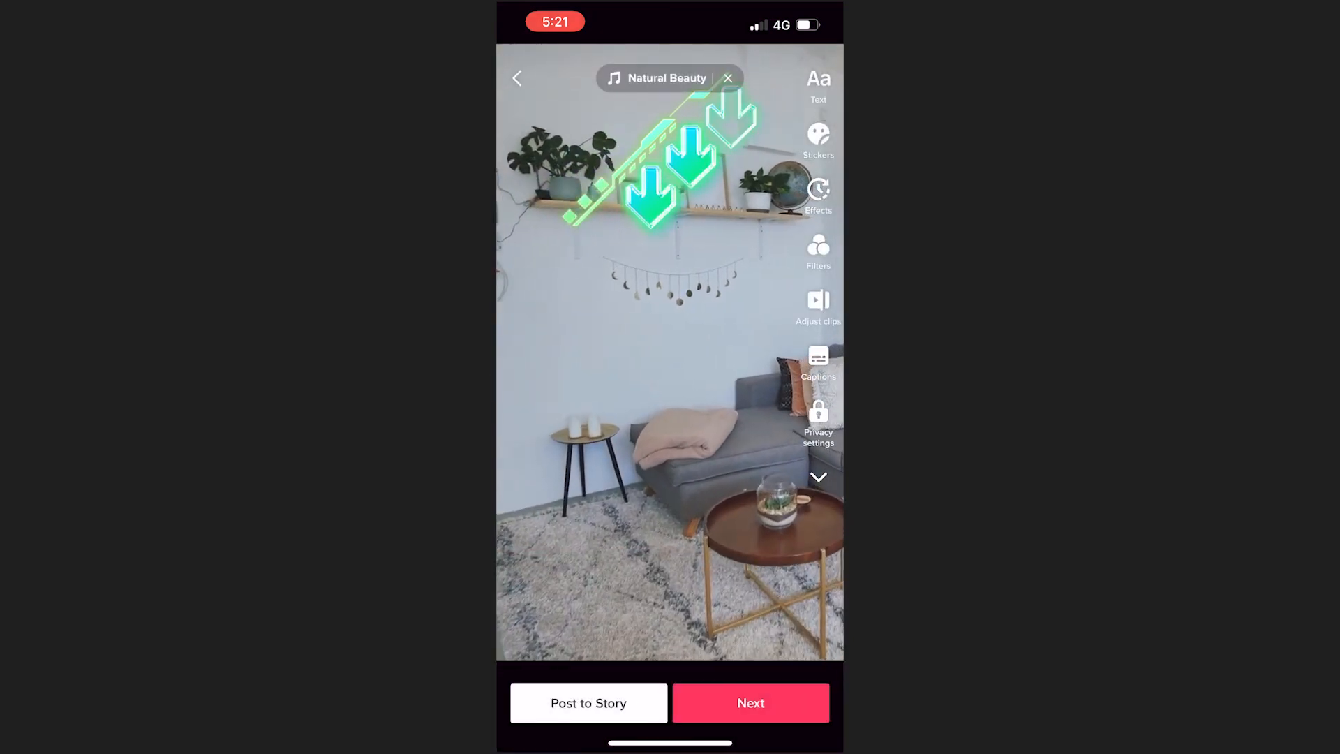
Dismiss the captions notice, add the description "Here is our video we made on premier pro!" and post it.
click(751, 702)
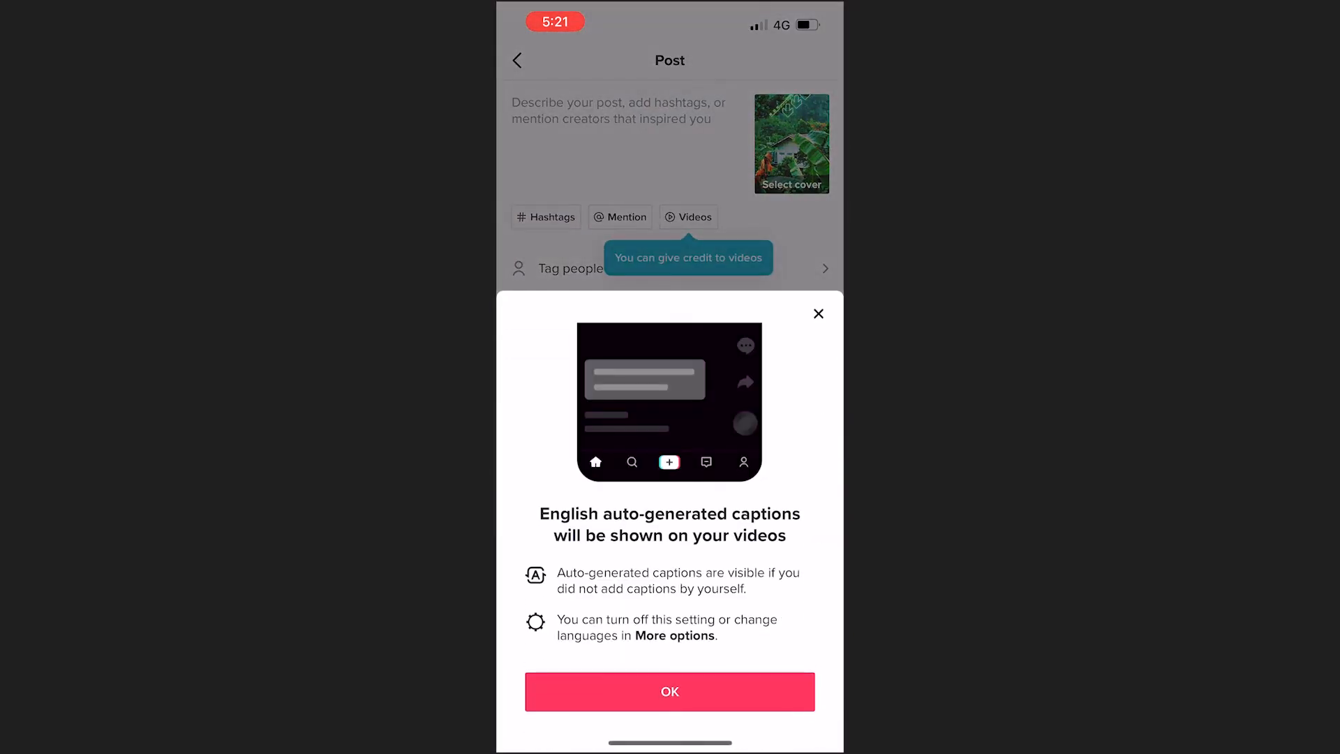
click(670, 691)
text(Here is our video)
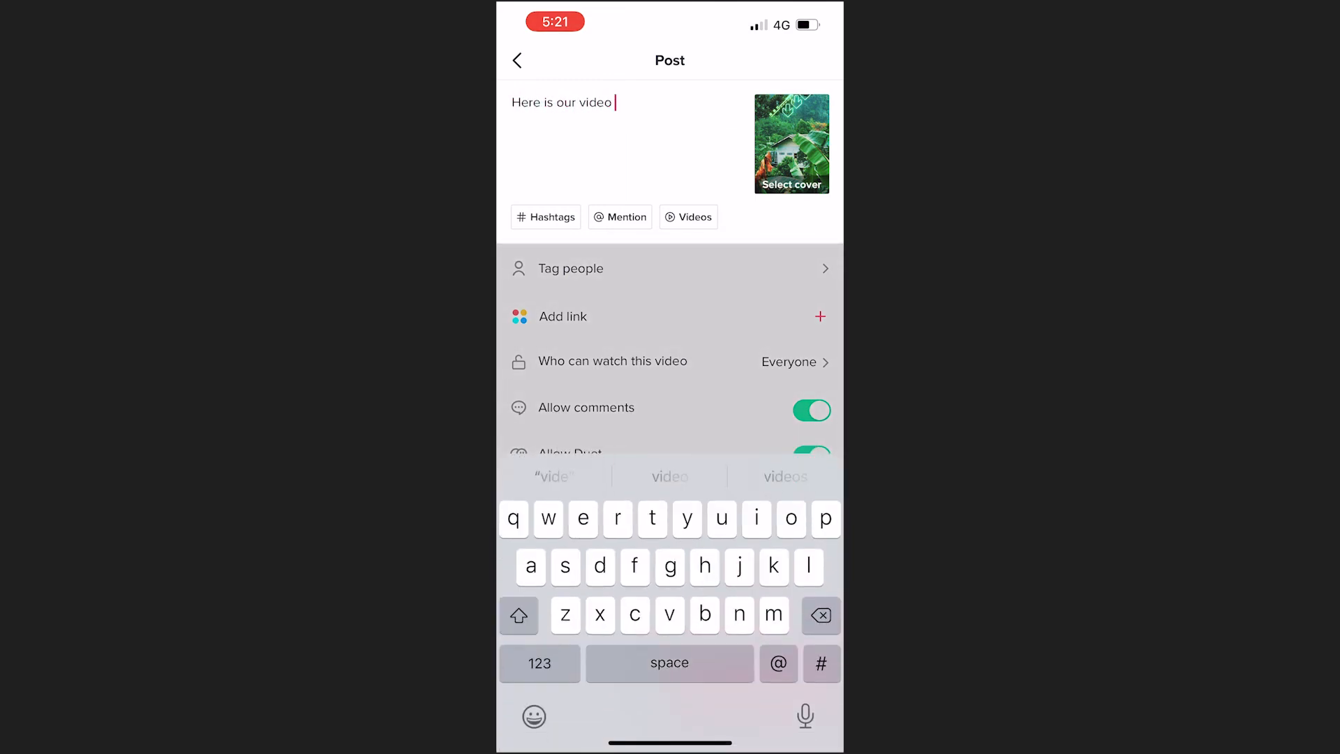
text(we made on premier pro!)
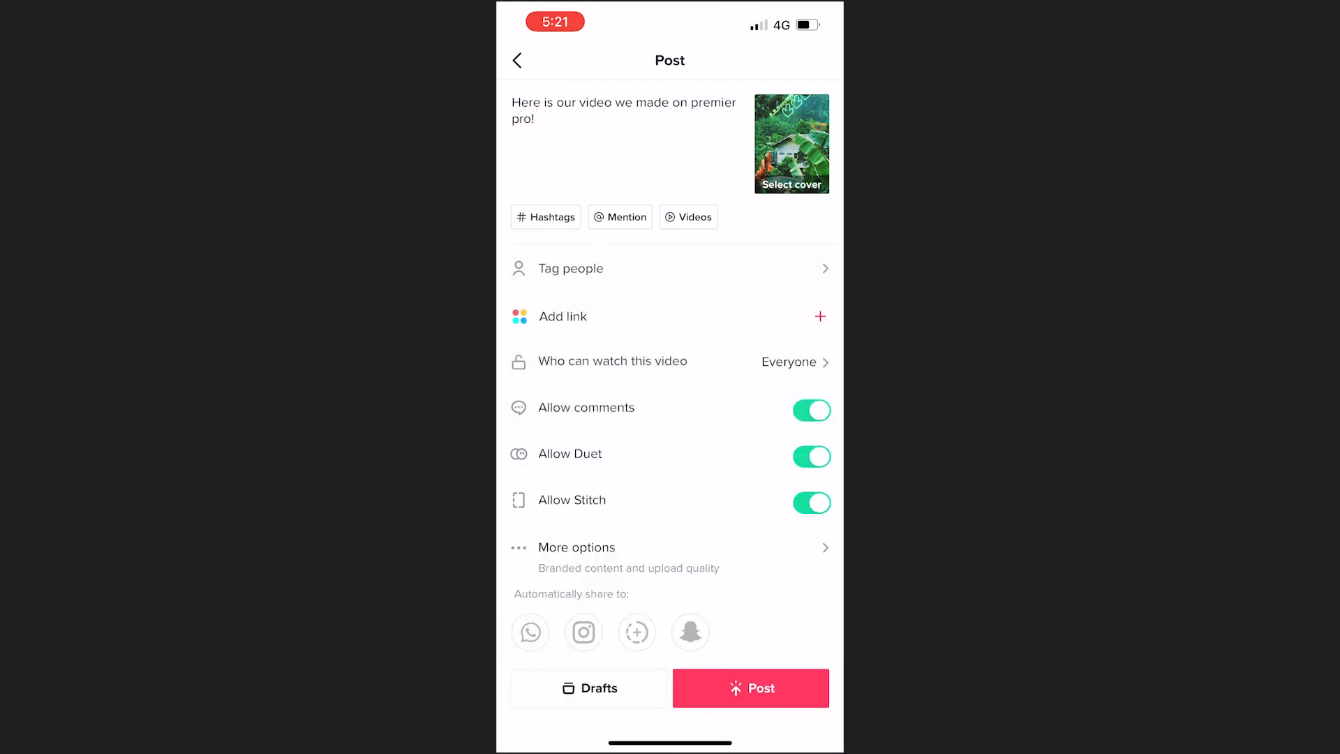
click(751, 688)
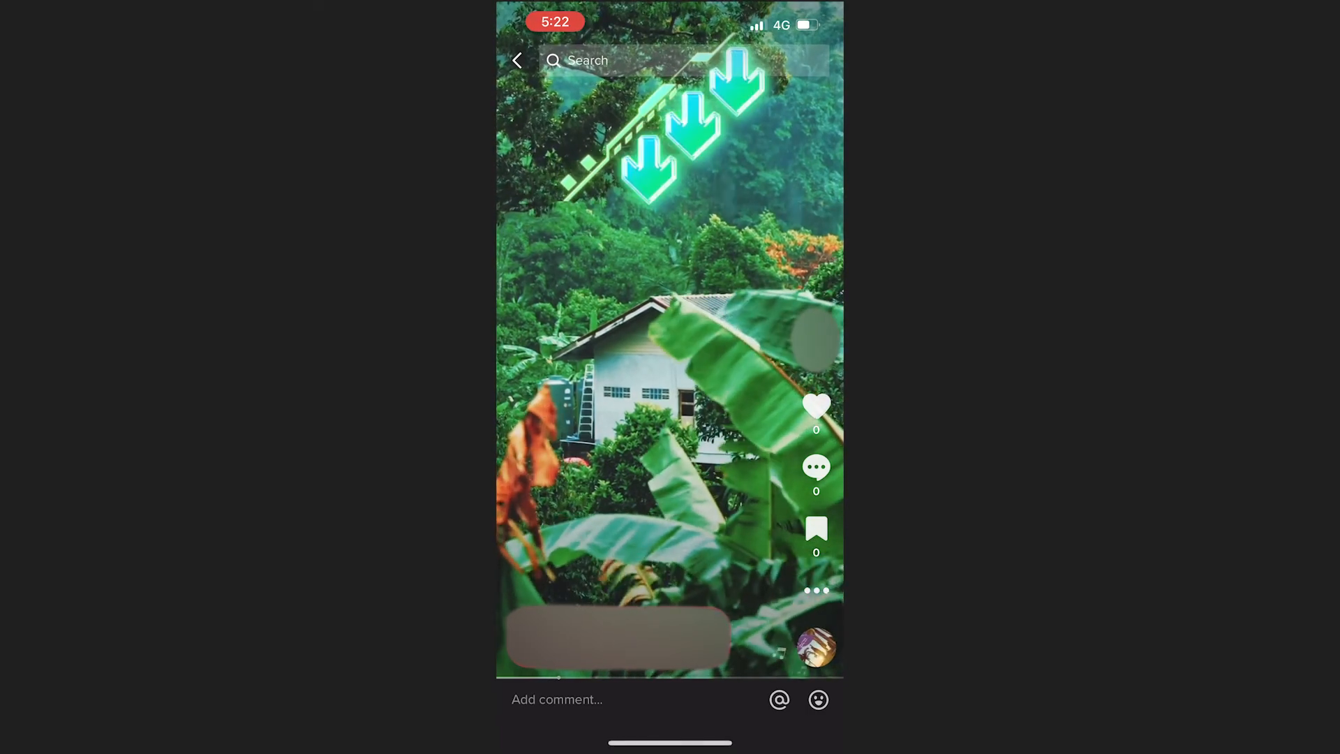